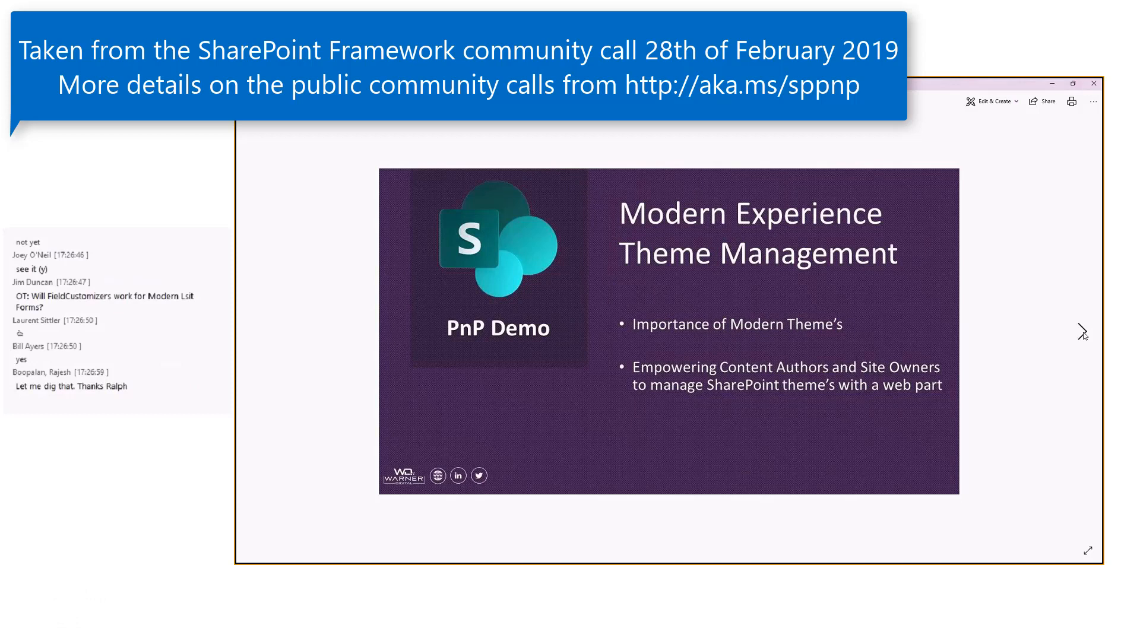
{"action": "mouse_move", "coordinate": [977, 350]}
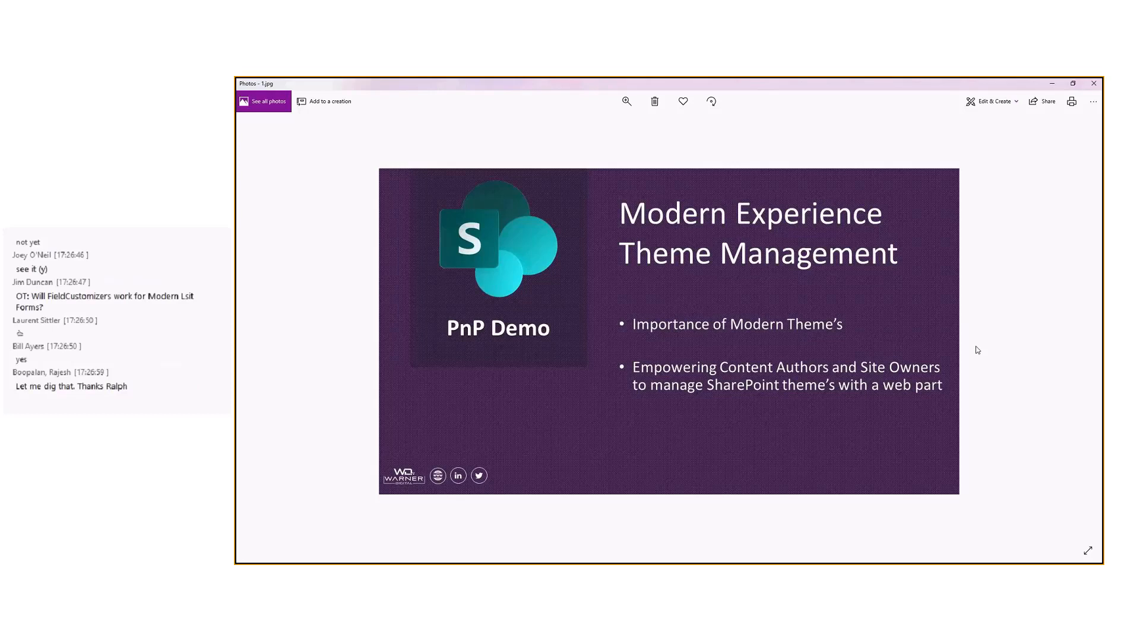
{"action": "mouse_move", "coordinate": [1081, 340]}
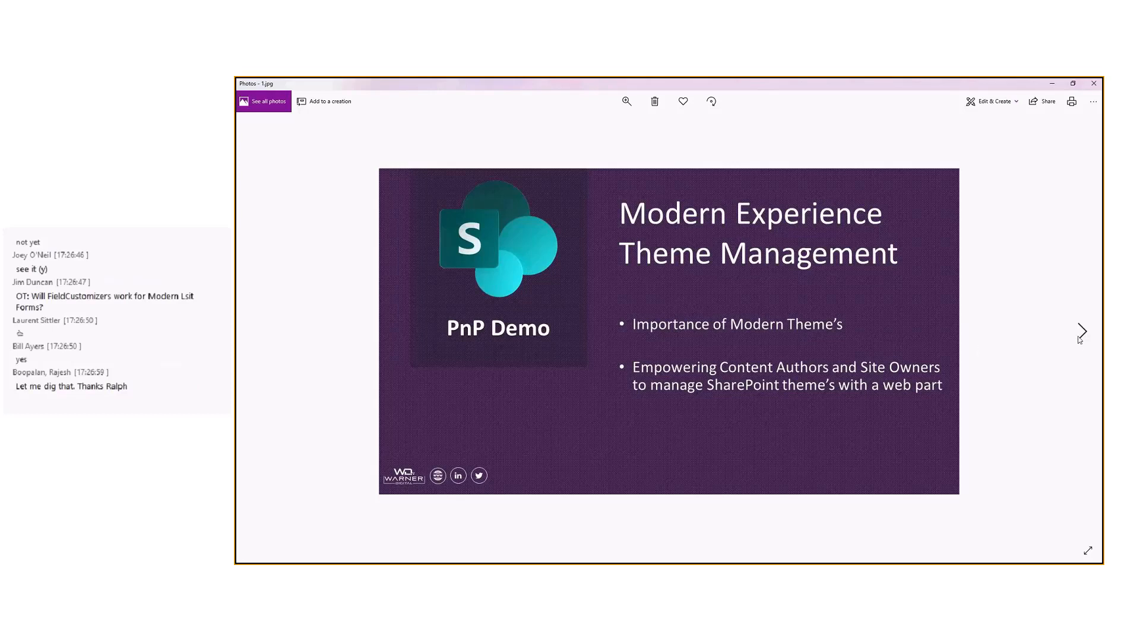
Step: Advance Windows Photos to the 'Value of a SharePoint Theme' slide
{"action": "left_click", "coordinate": [1079, 331]}
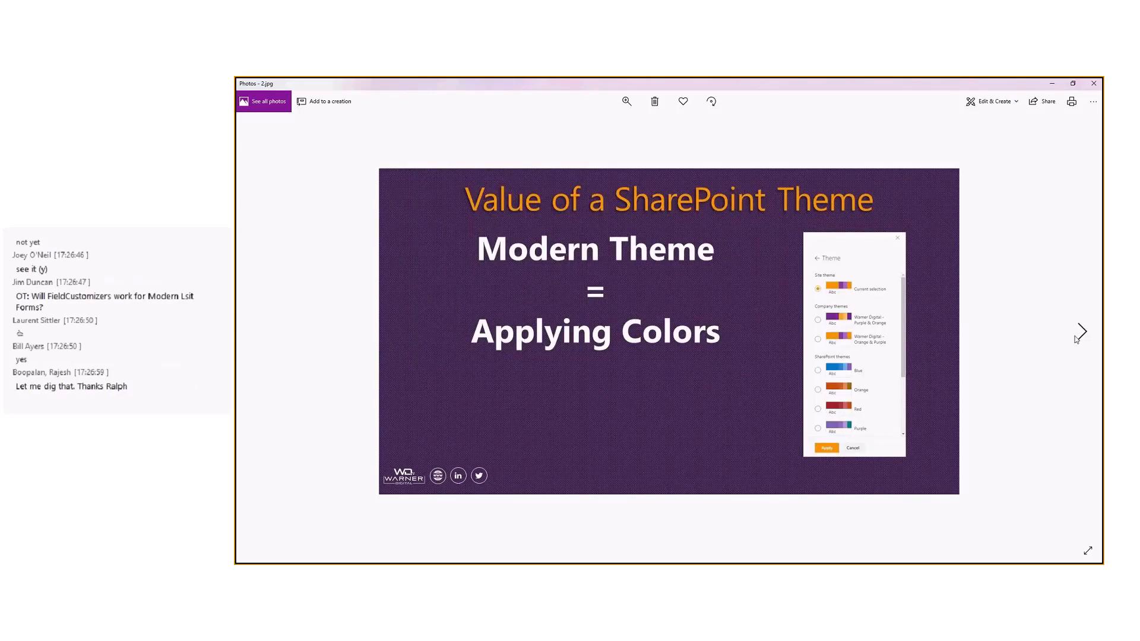
{"action": "mouse_move", "coordinate": [998, 360]}
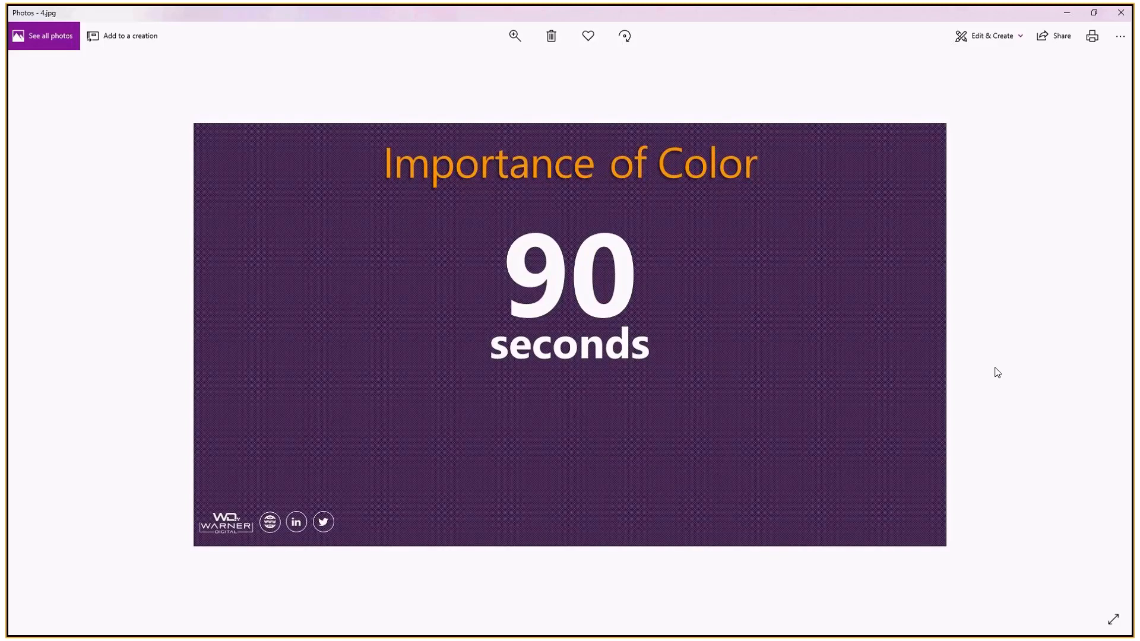
Step: Step forward through the Importance of Color slides toward SharePoint Theme Management
{"action": "key", "text": "Right"}
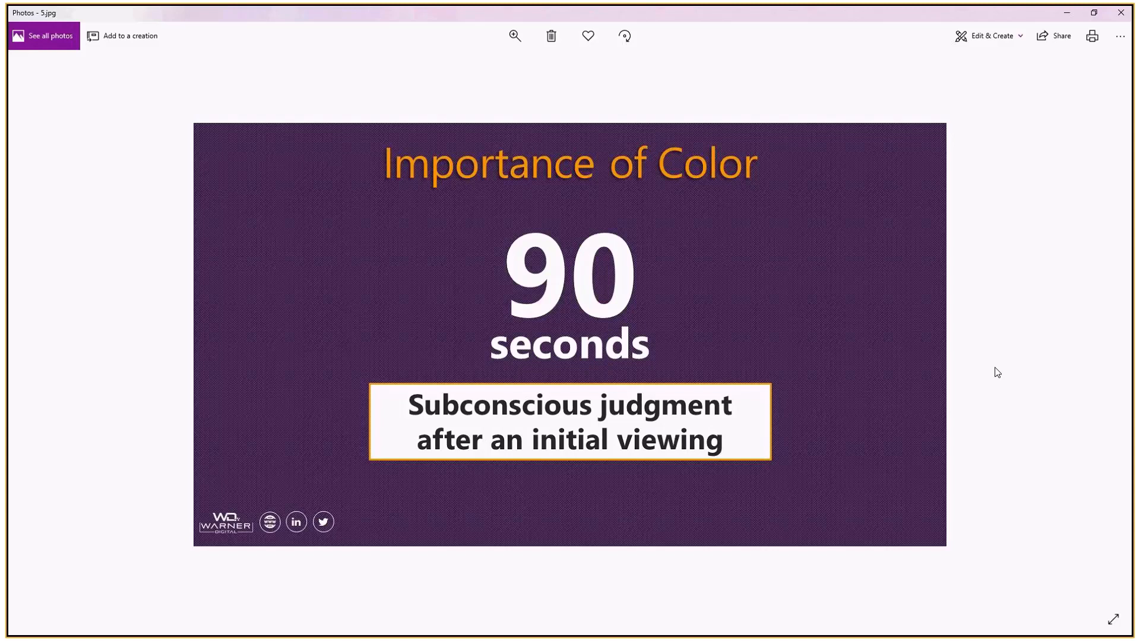
{"action": "key", "text": "Right"}
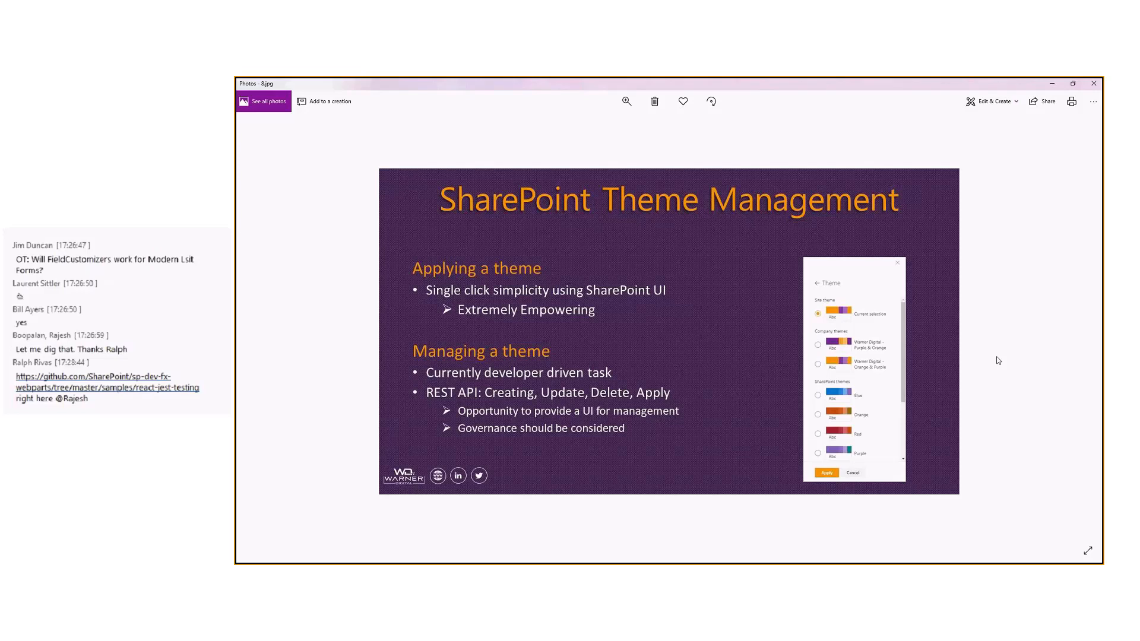
Step: Move to the Theme Management slide with the RockStar Beau Cameron star
{"action": "scroll", "scroll_direction": "down", "scroll_amount": 3}
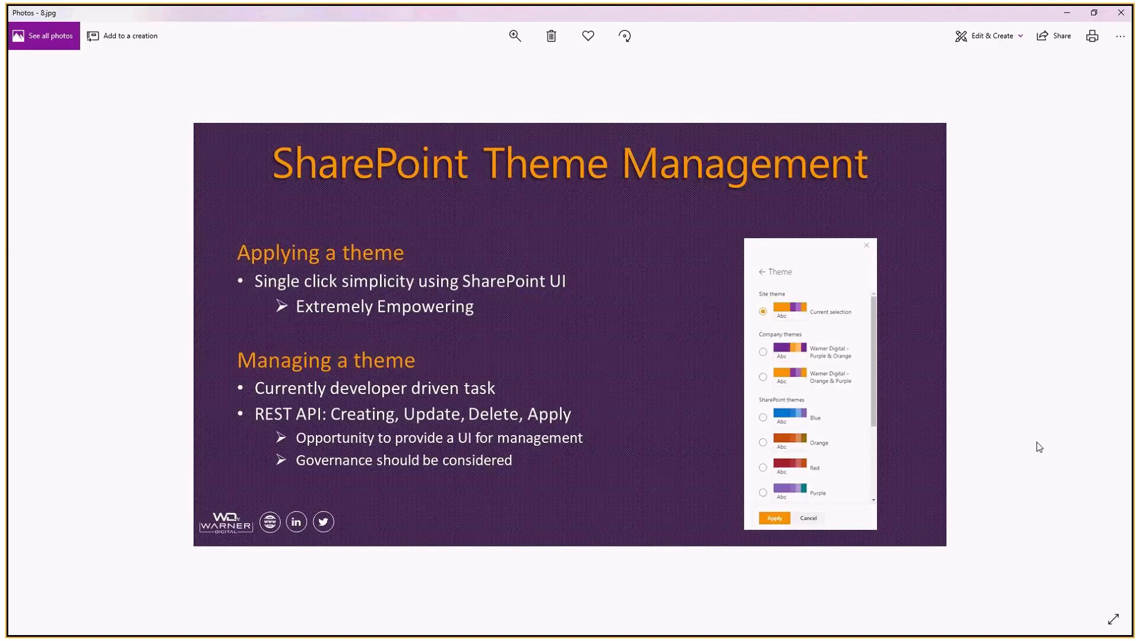
{"action": "mouse_move", "coordinate": [802, 389]}
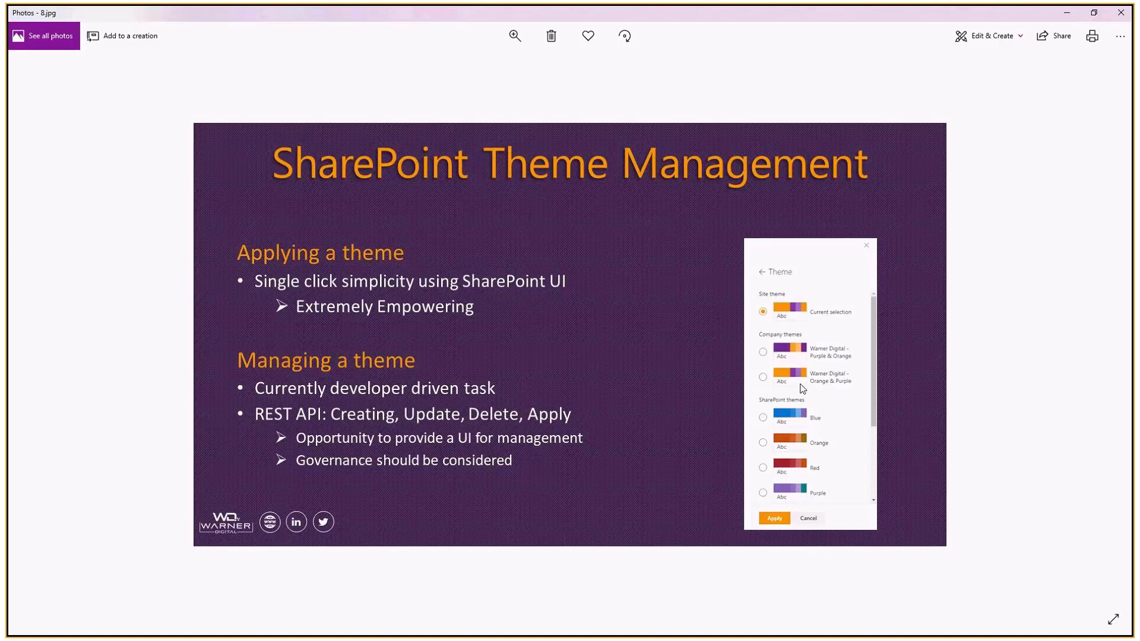
{"action": "mouse_move", "coordinate": [988, 359]}
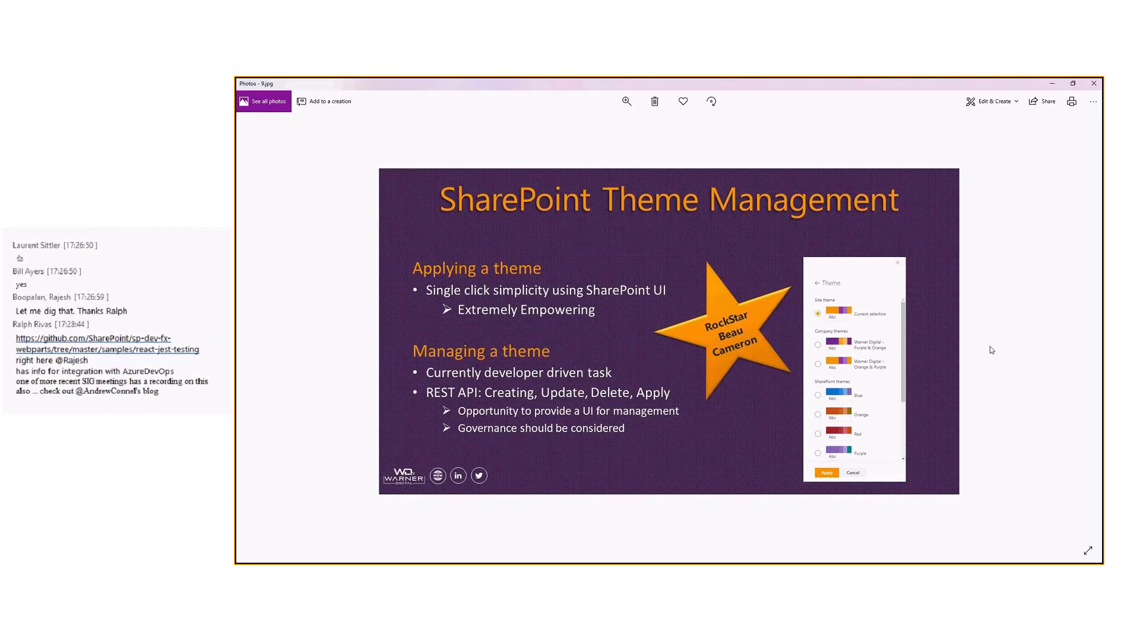
{"action": "scroll", "scroll_direction": "down", "scroll_amount": 3}
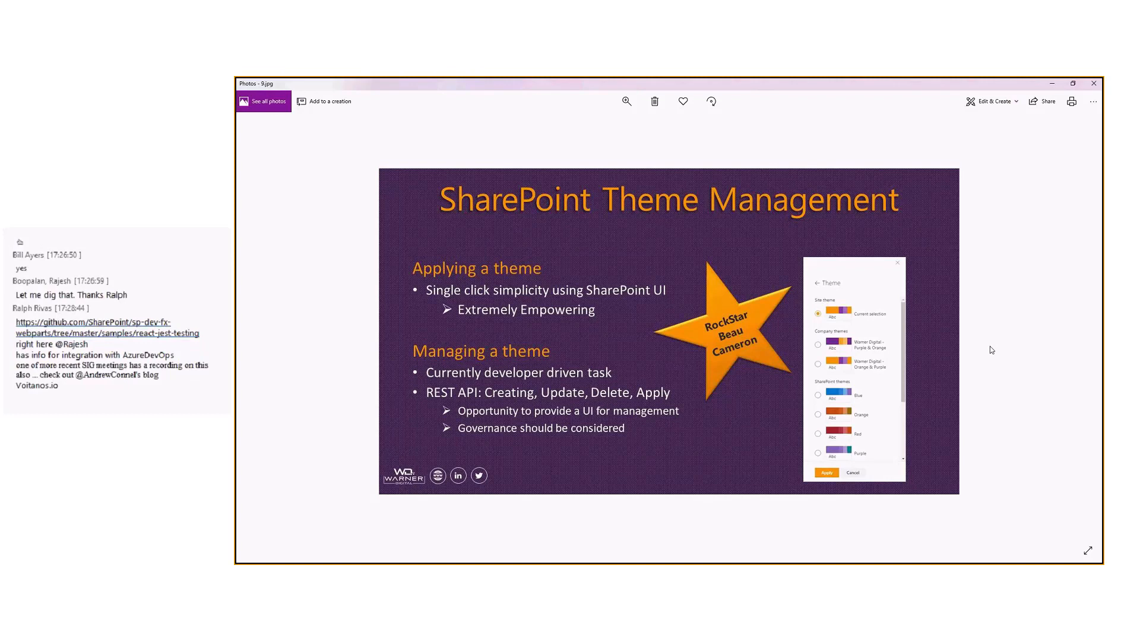
{"action": "mouse_move", "coordinate": [1001, 321]}
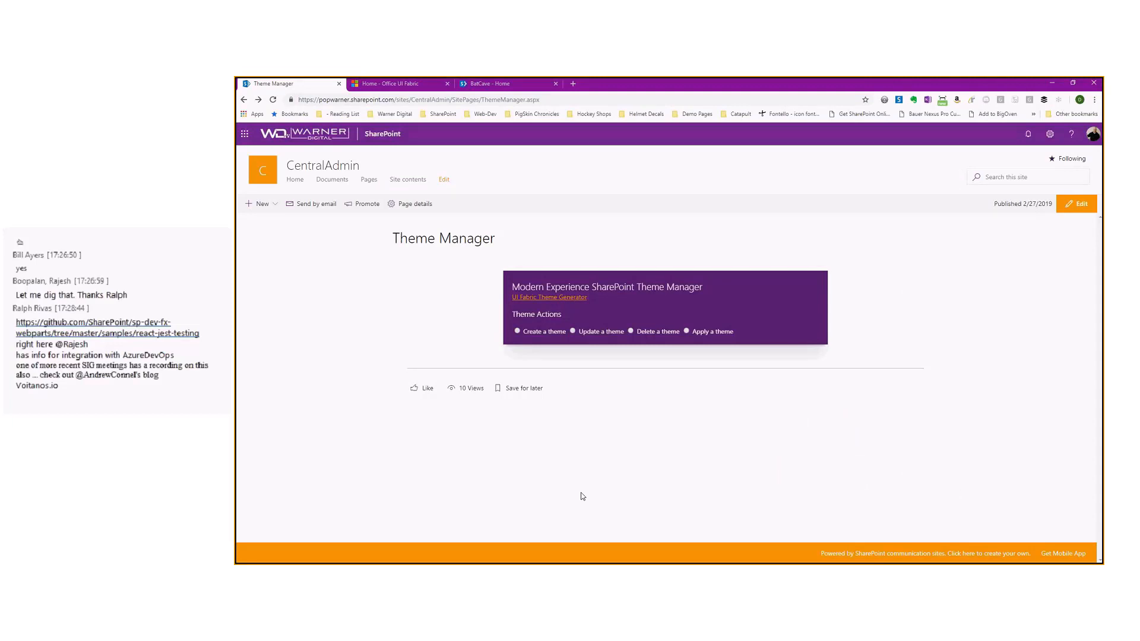
{"action": "mouse_move", "coordinate": [321, 302]}
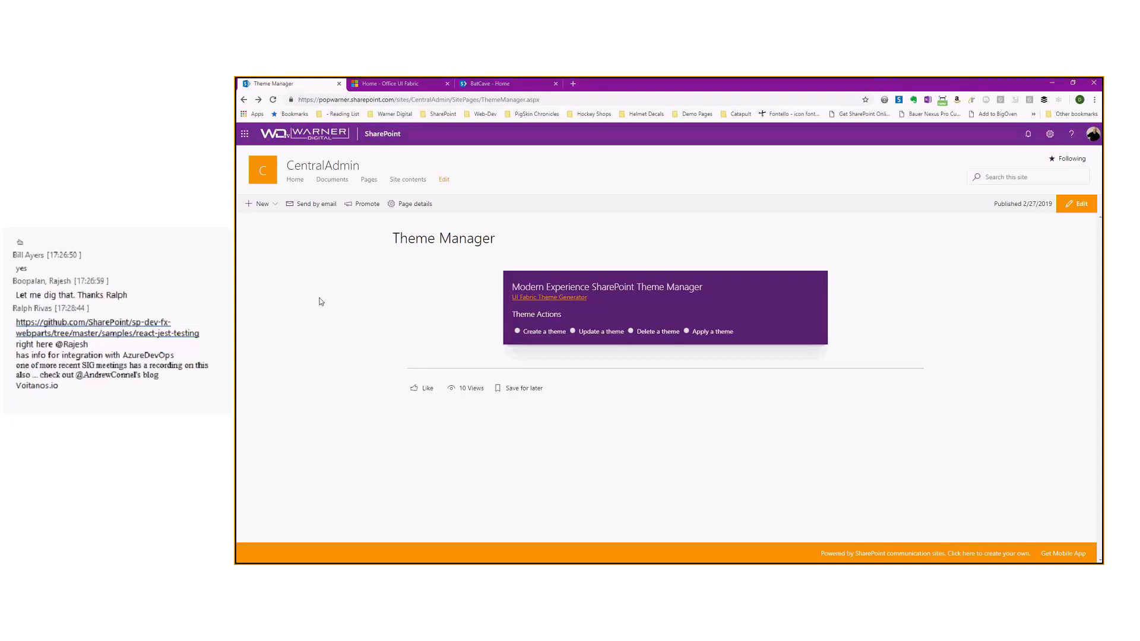
Step: View the CentralAdmin Theme Manager page listing create, update, delete and apply actions
{"action": "double_click", "coordinate": [322, 166]}
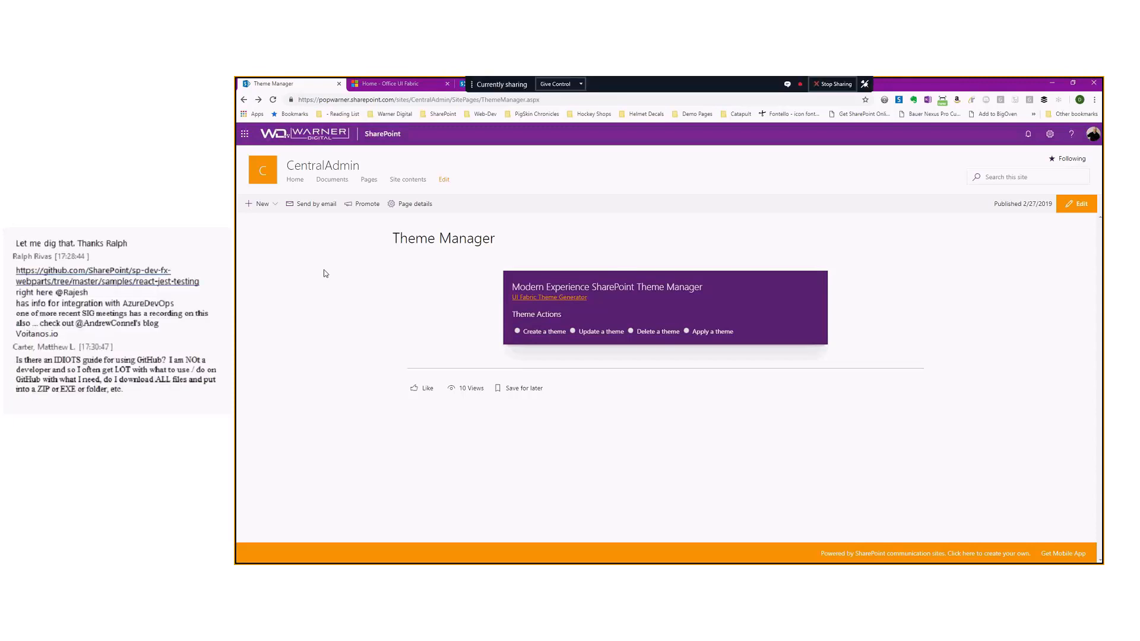
{"action": "mouse_move", "coordinate": [532, 339]}
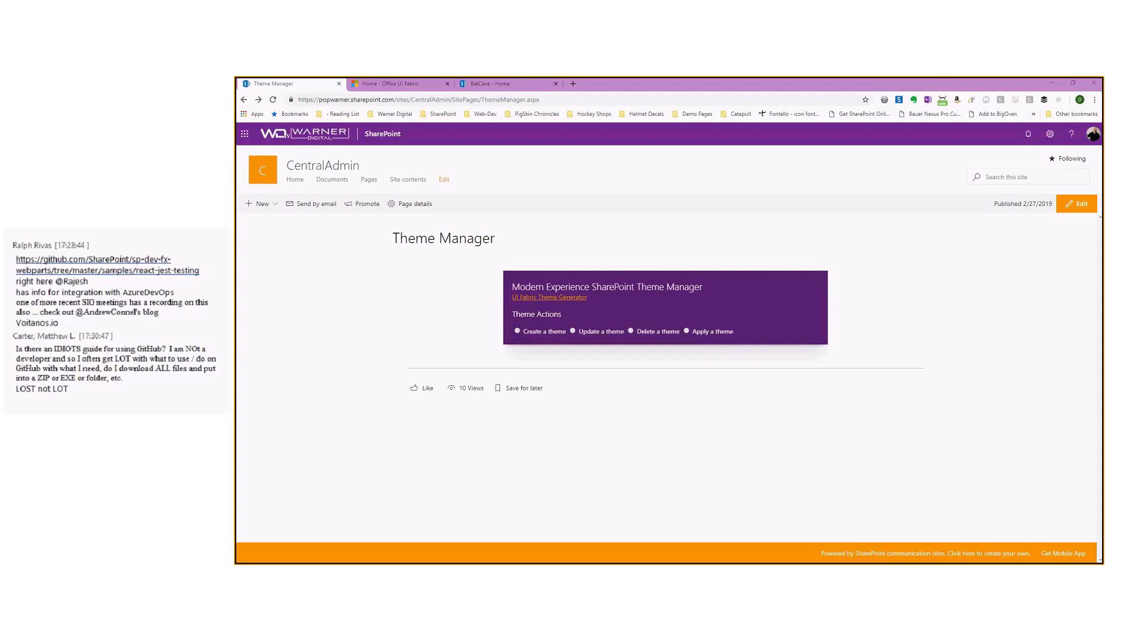
{"action": "mouse_move", "coordinate": [536, 304]}
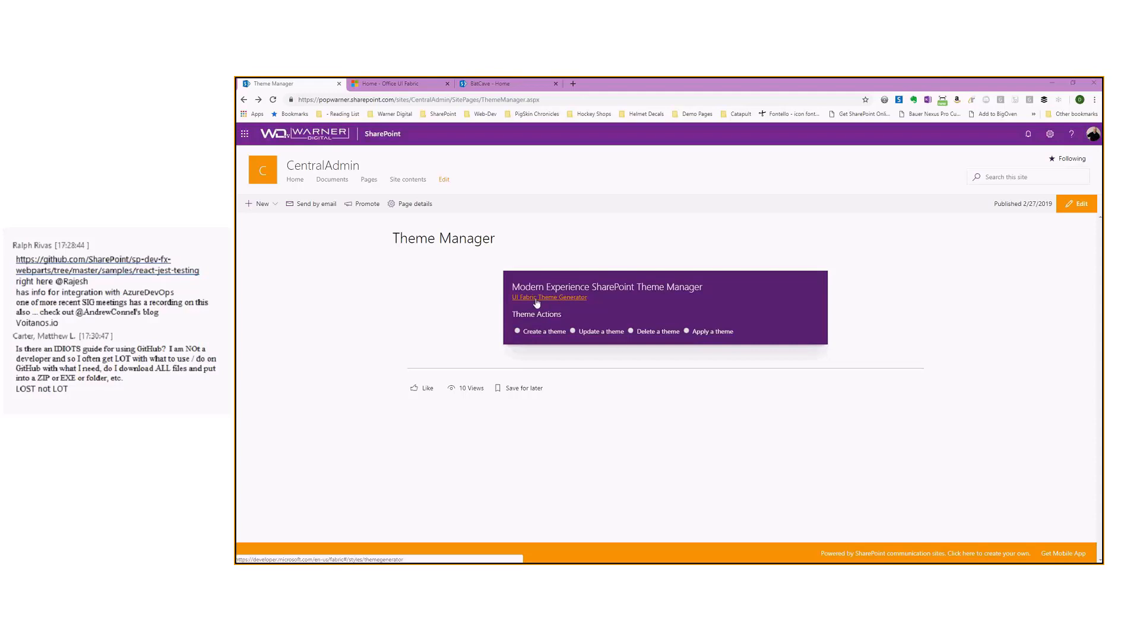
{"action": "mouse_move", "coordinate": [400, 182]}
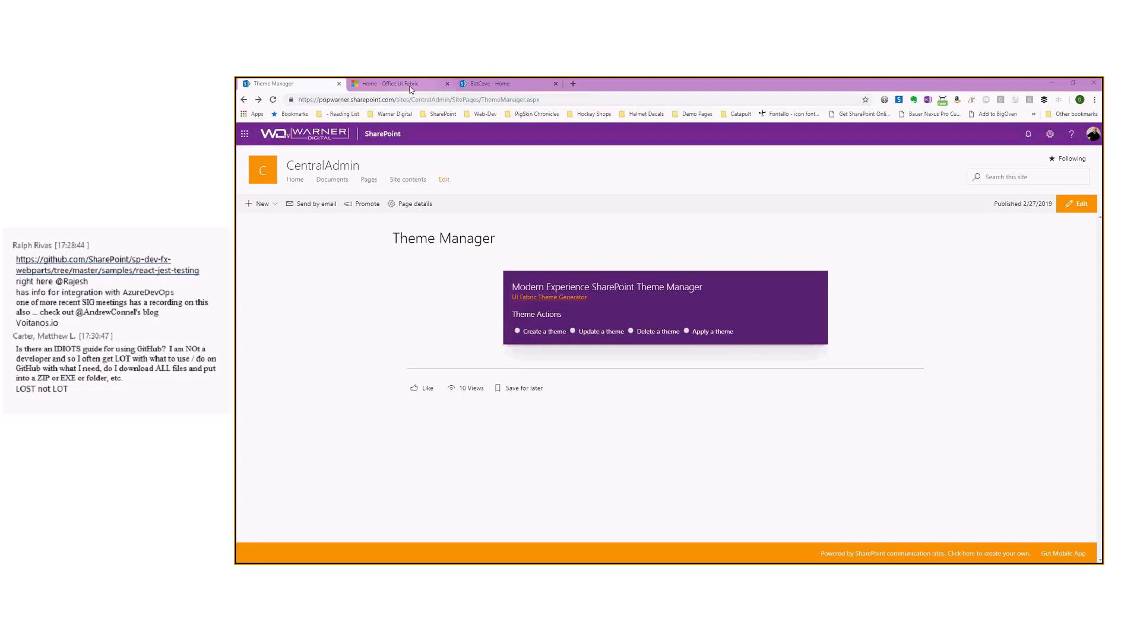
Step: Set the Fabric primary theme color to teal 1bddd5 and select the JSON output
{"action": "left_click", "coordinate": [396, 83]}
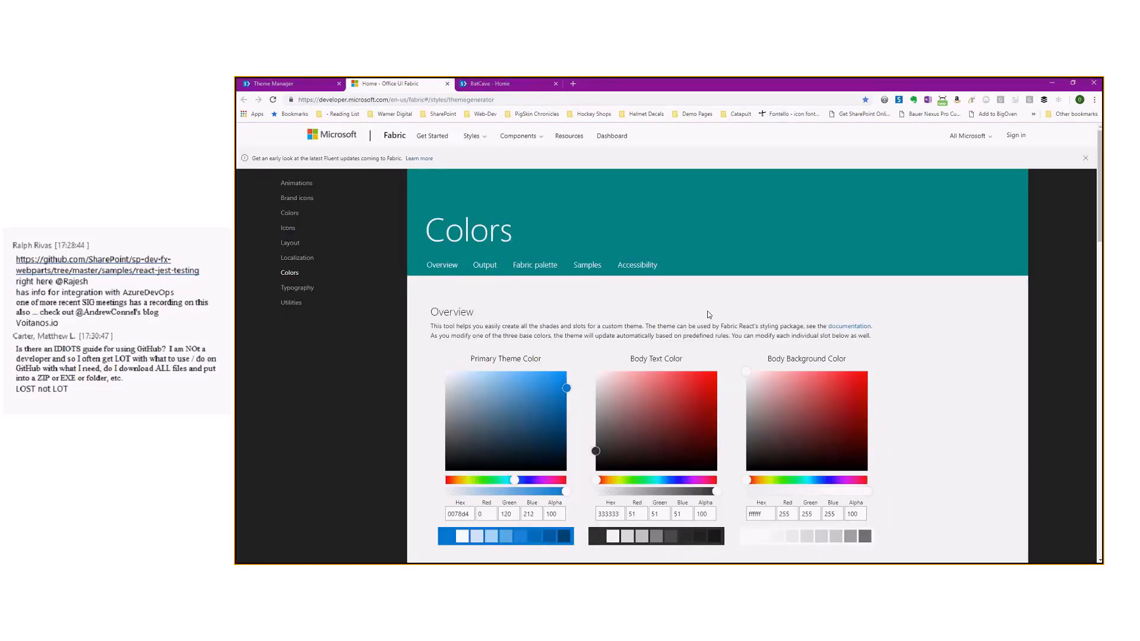
{"action": "mouse_move", "coordinate": [1034, 329]}
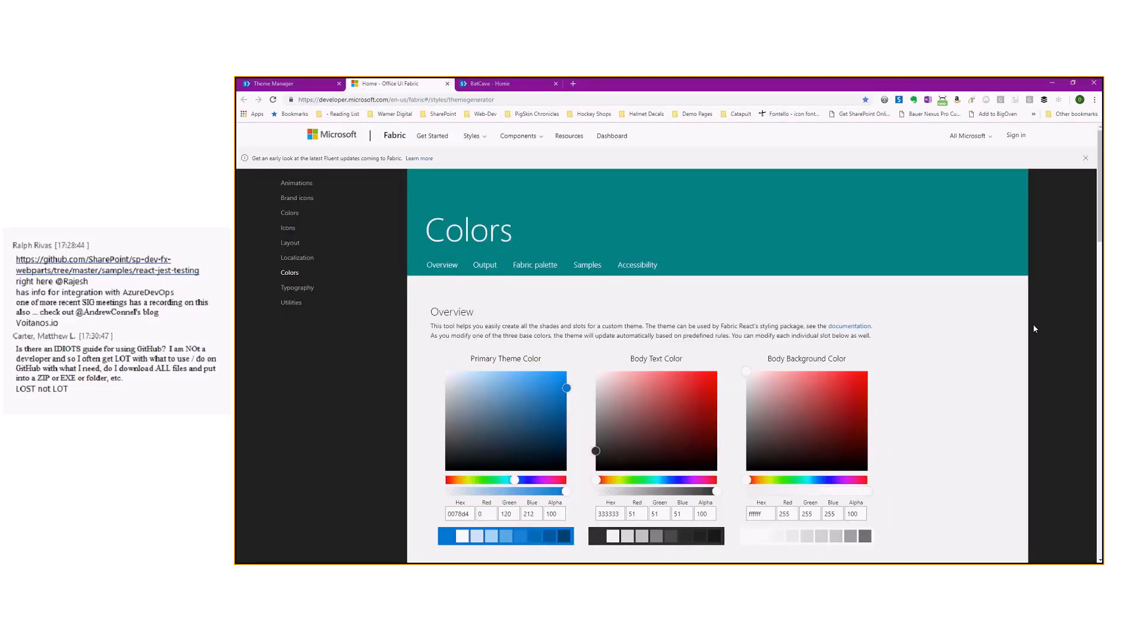
{"action": "scroll", "scroll_direction": "down", "scroll_amount": 3}
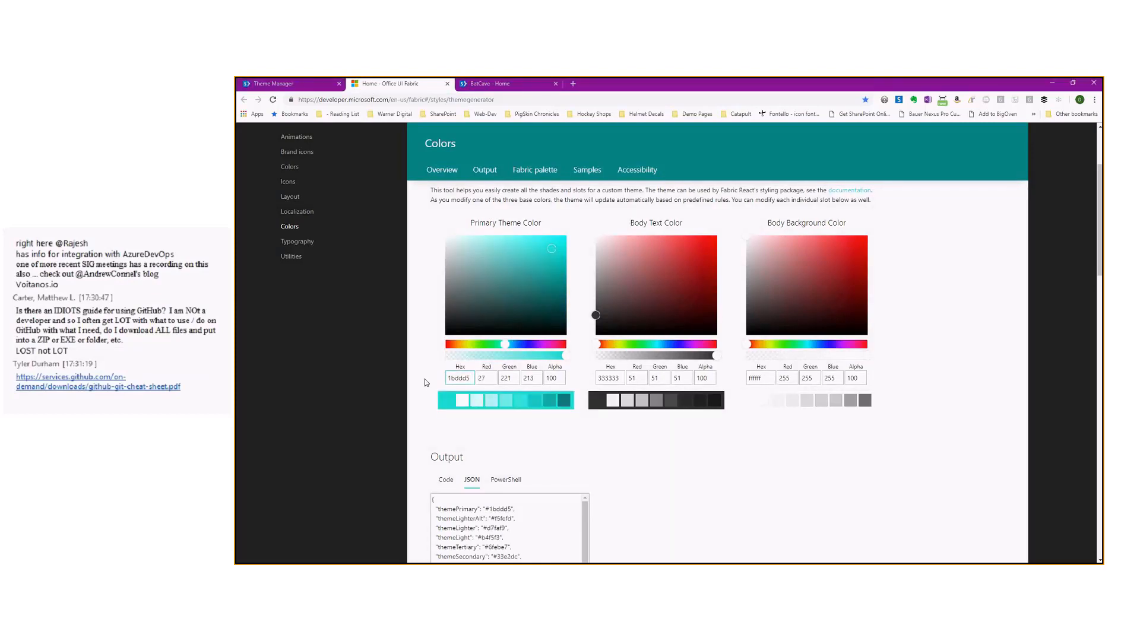
{"action": "scroll", "scroll_direction": "down", "scroll_amount": 3}
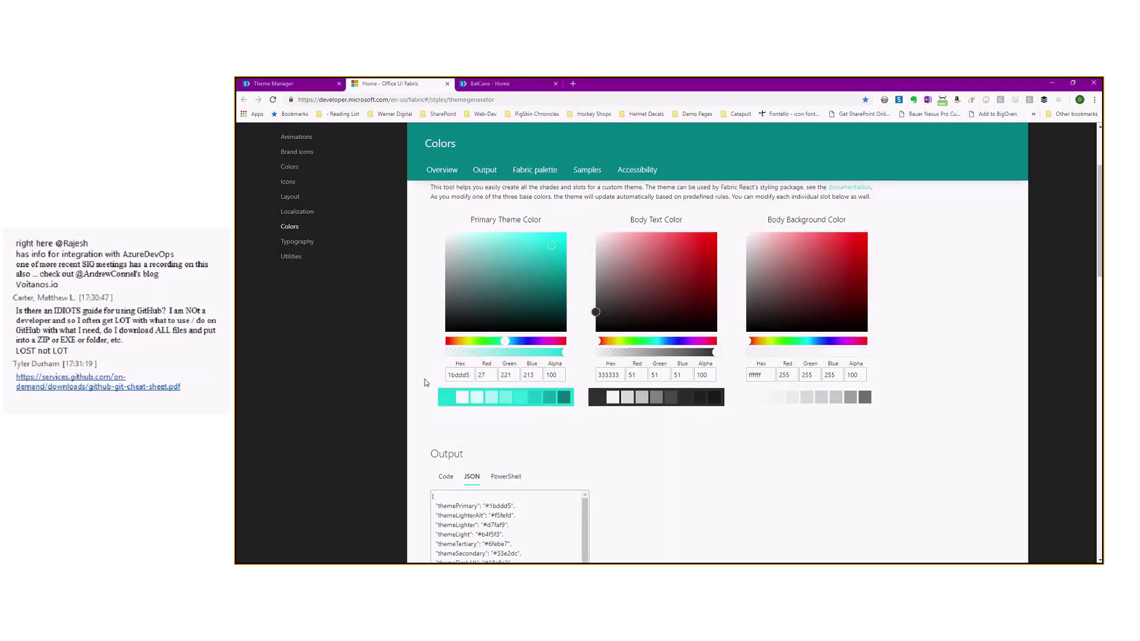
{"action": "scroll", "scroll_direction": "down", "scroll_amount": 3}
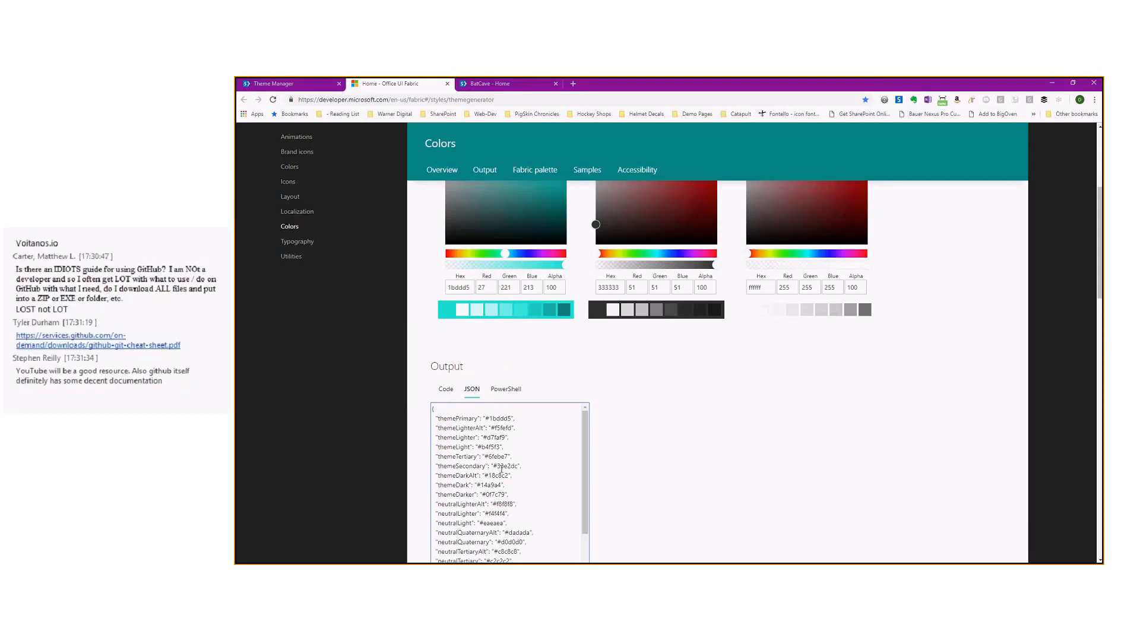
{"action": "left_click", "coordinate": [500, 481]}
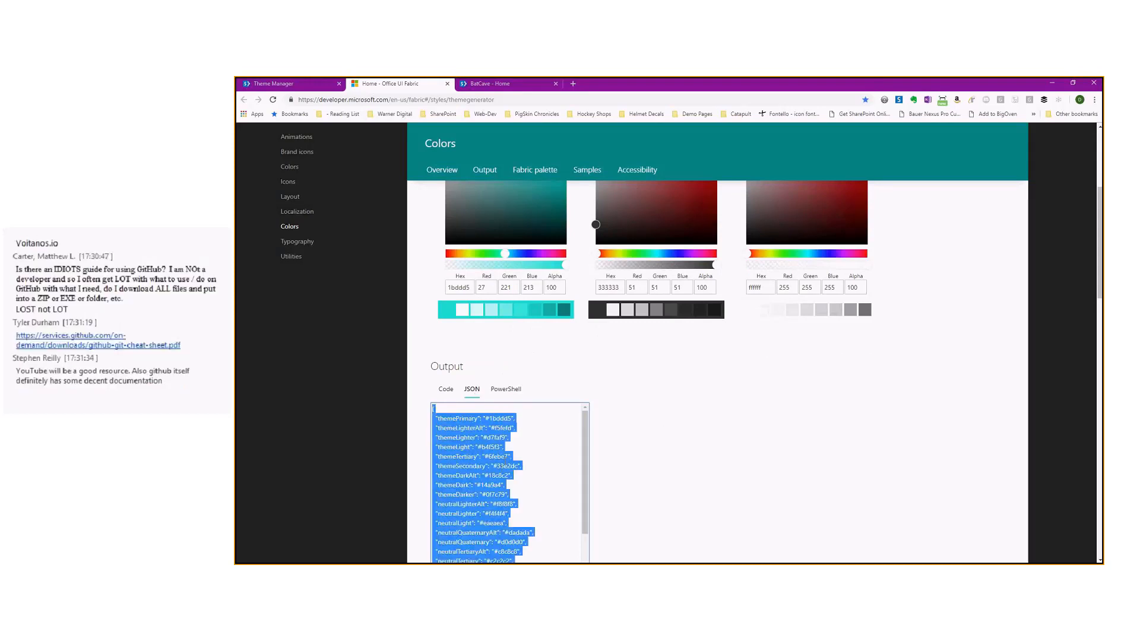
{"action": "mouse_move", "coordinate": [279, 94]}
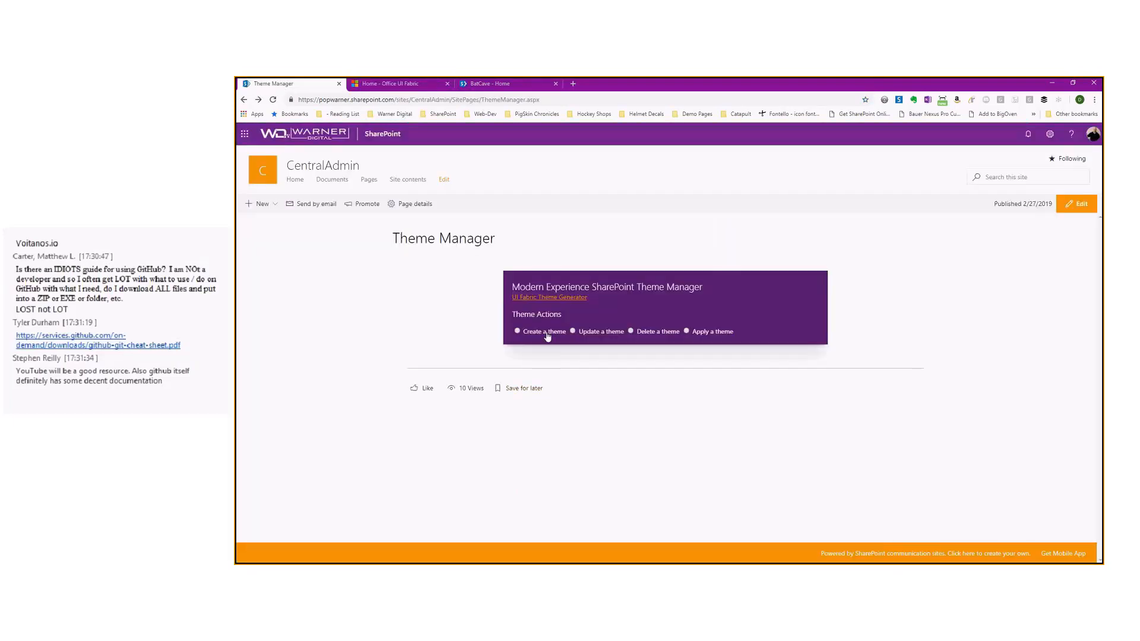
Step: Create the 'PnP' theme from the teal JSON palette and dismiss the success alert
{"action": "left_click", "coordinate": [517, 331]}
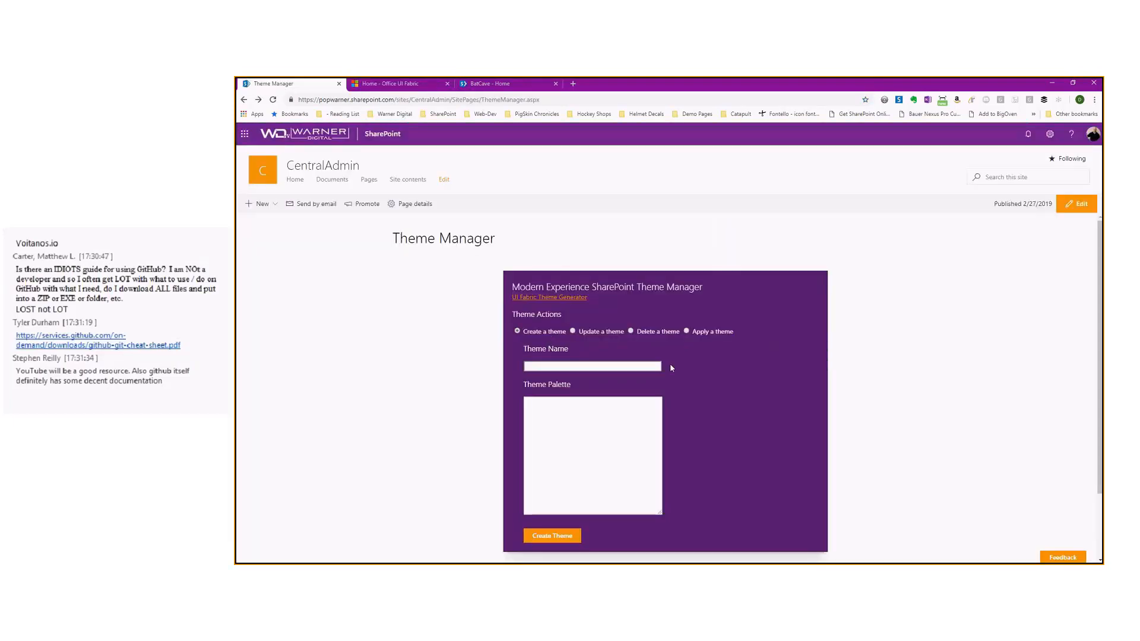
{"action": "type", "text": "Pr"}
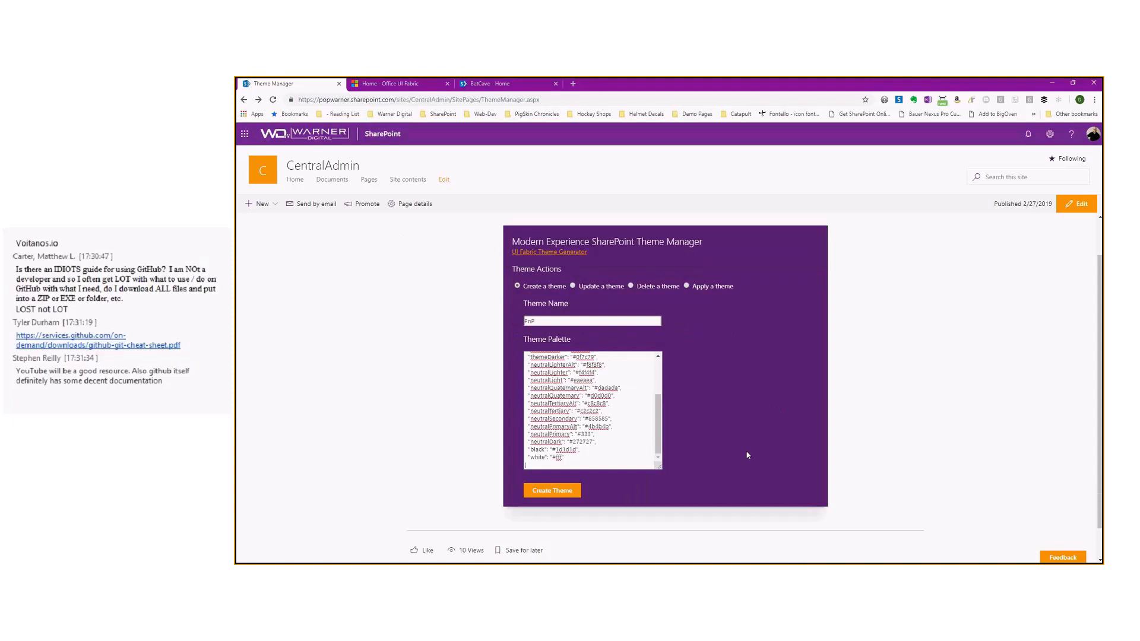
{"action": "left_click", "coordinate": [552, 491]}
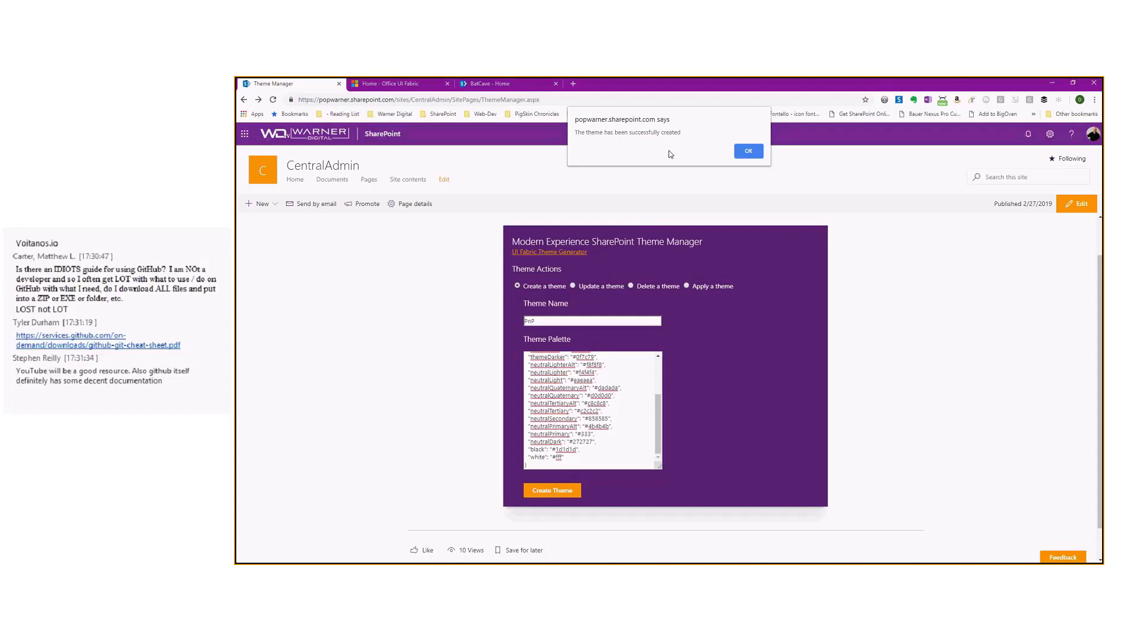
{"action": "left_click", "coordinate": [748, 151]}
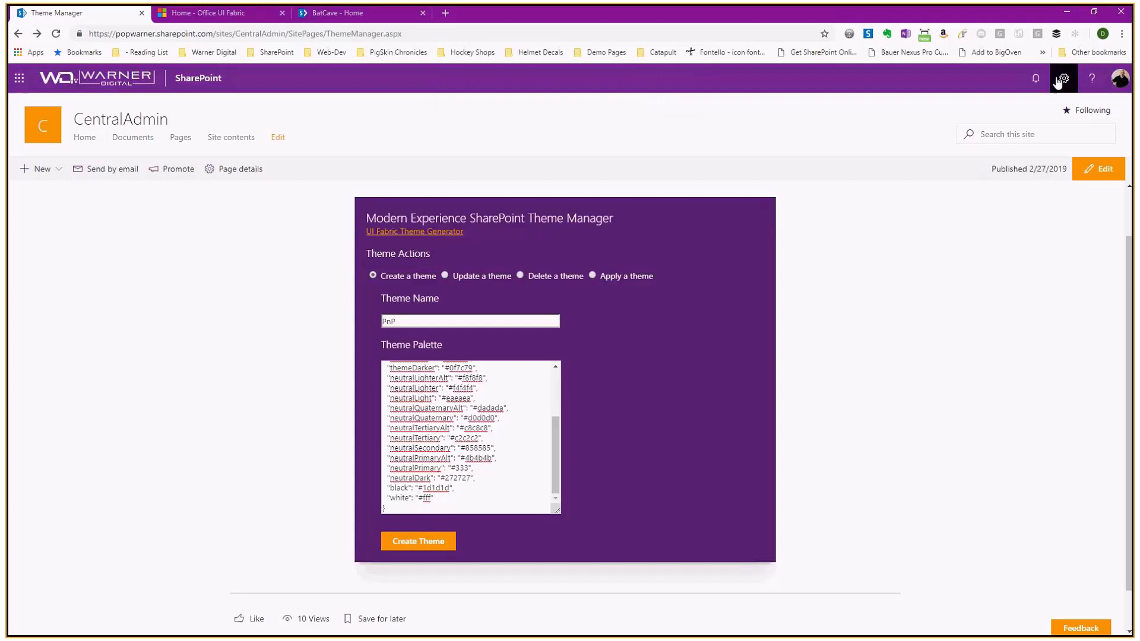
Step: Open Settings > Change the look > Theme to see the teal PnP theme
{"action": "left_click", "coordinate": [1064, 79]}
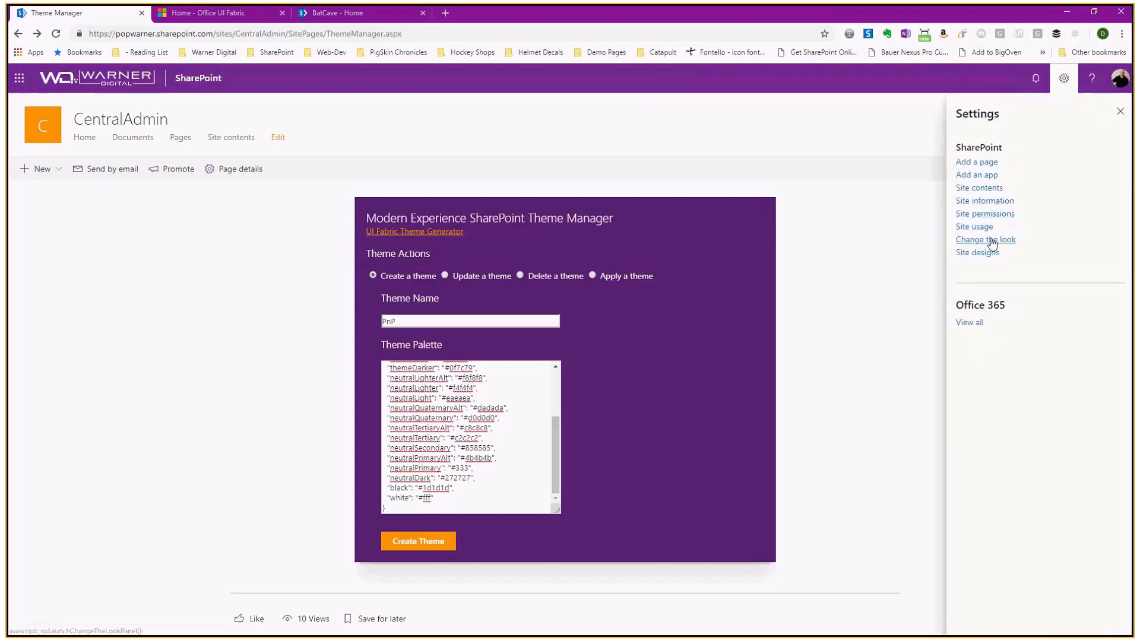
{"action": "left_click", "coordinate": [986, 239]}
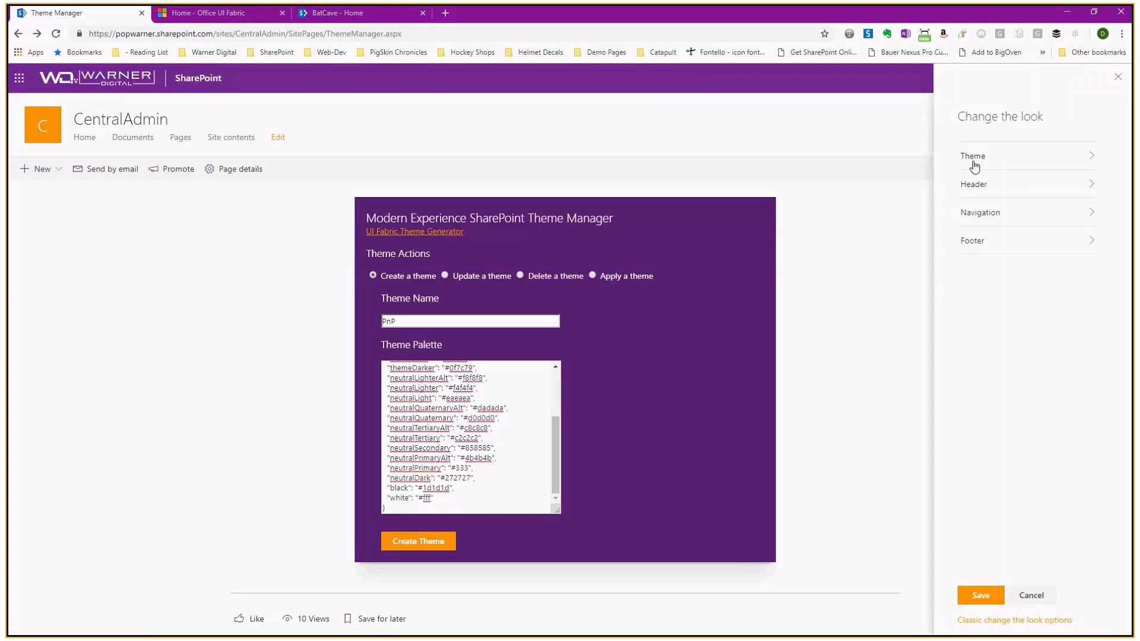
{"action": "left_click", "coordinate": [972, 156]}
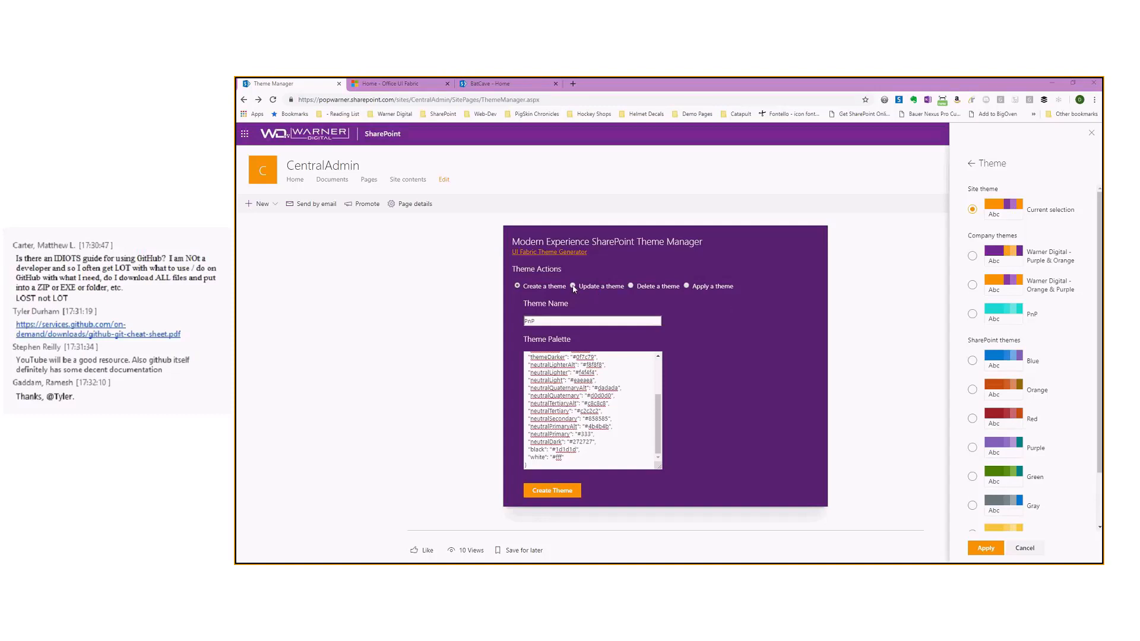
Step: Update the PnP theme with the orange JSON palette and dismiss the confirmation
{"action": "left_click", "coordinate": [573, 286]}
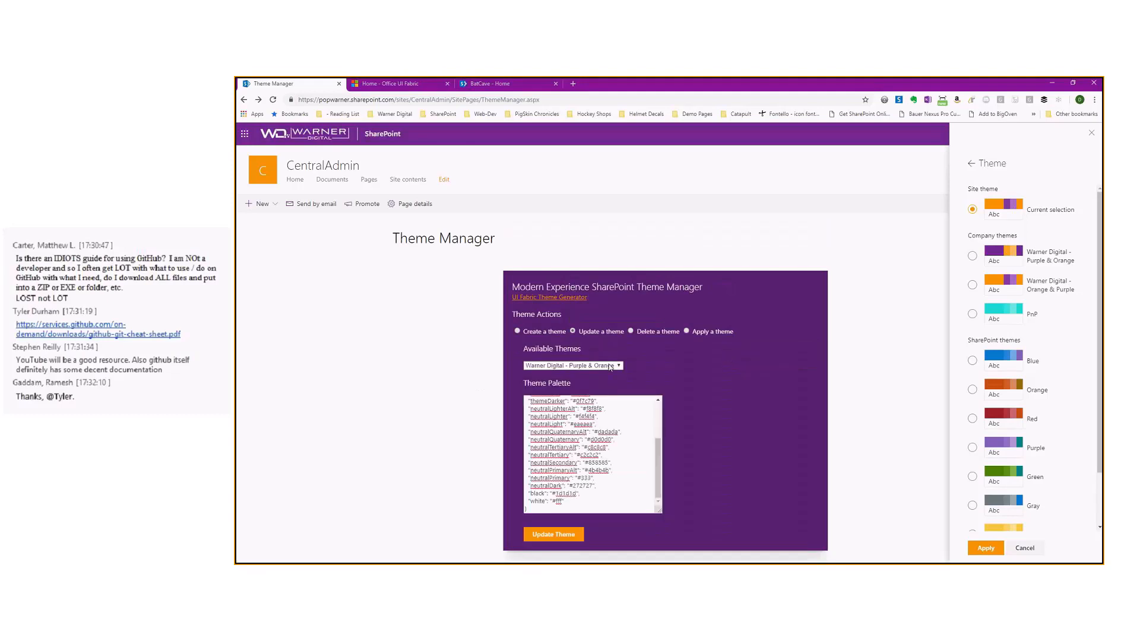
{"action": "left_click", "coordinate": [571, 366]}
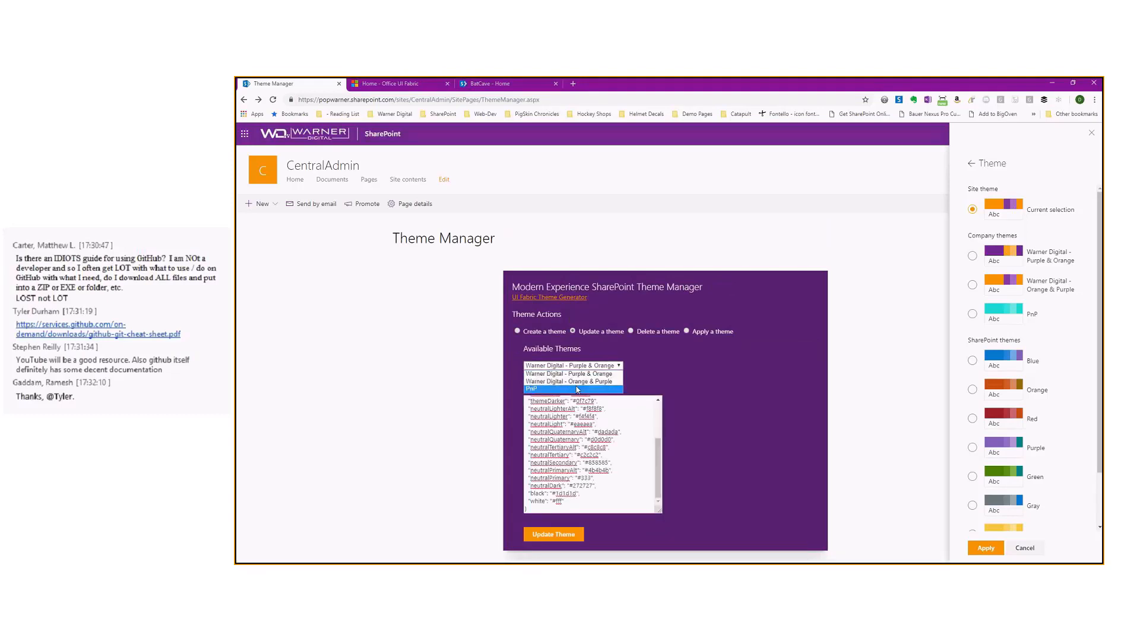
{"action": "left_click", "coordinate": [571, 389]}
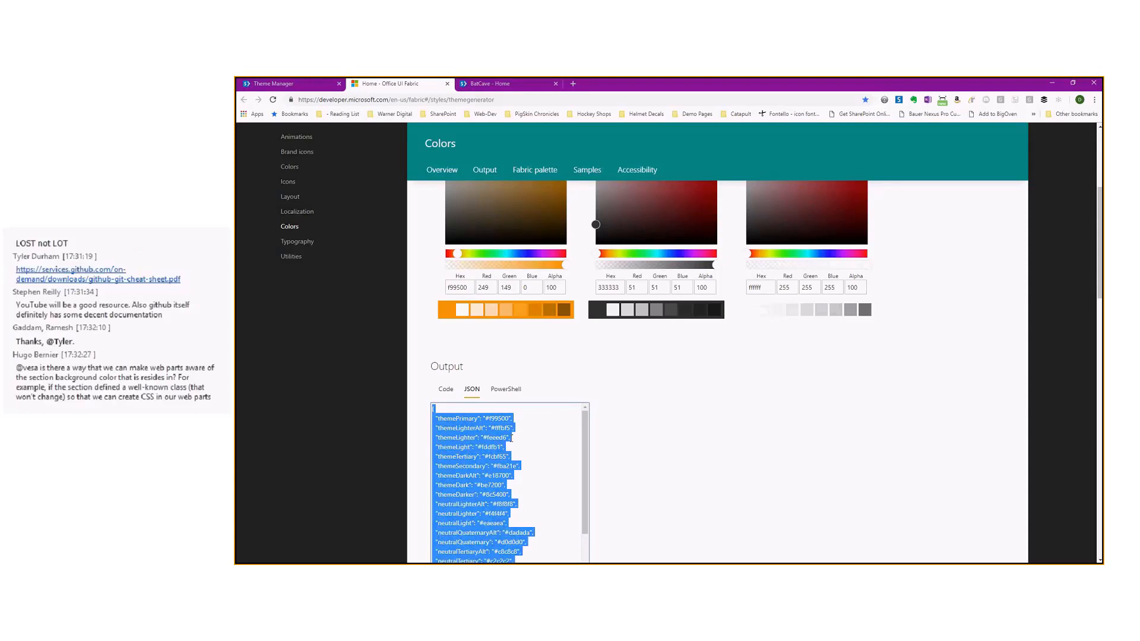
{"action": "left_click", "coordinate": [273, 83]}
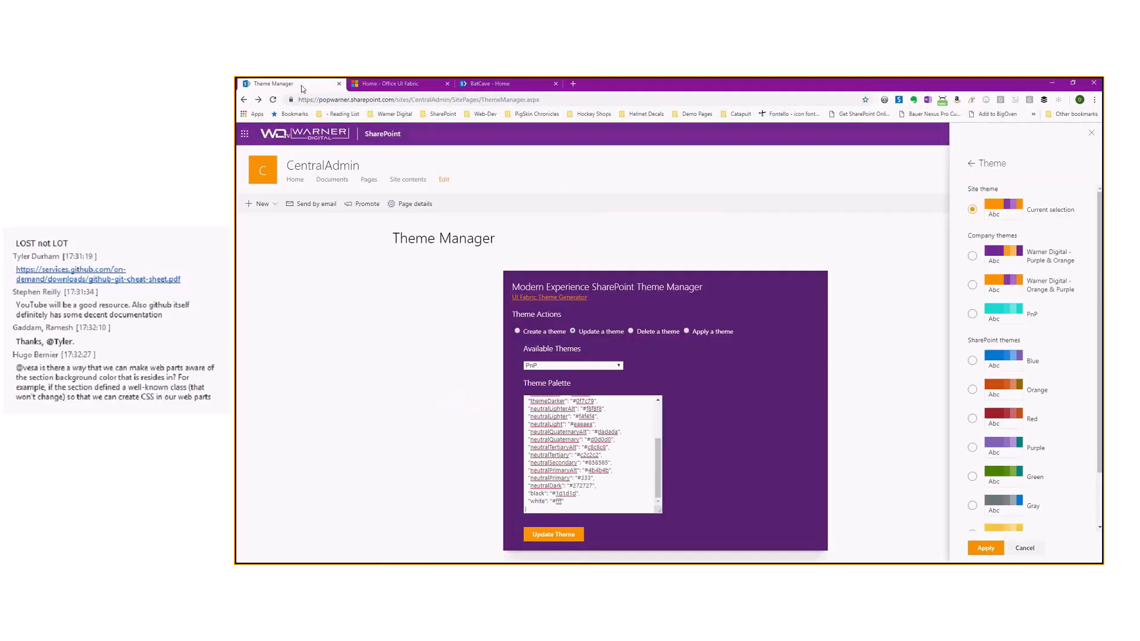
{"action": "left_click", "coordinate": [573, 366]}
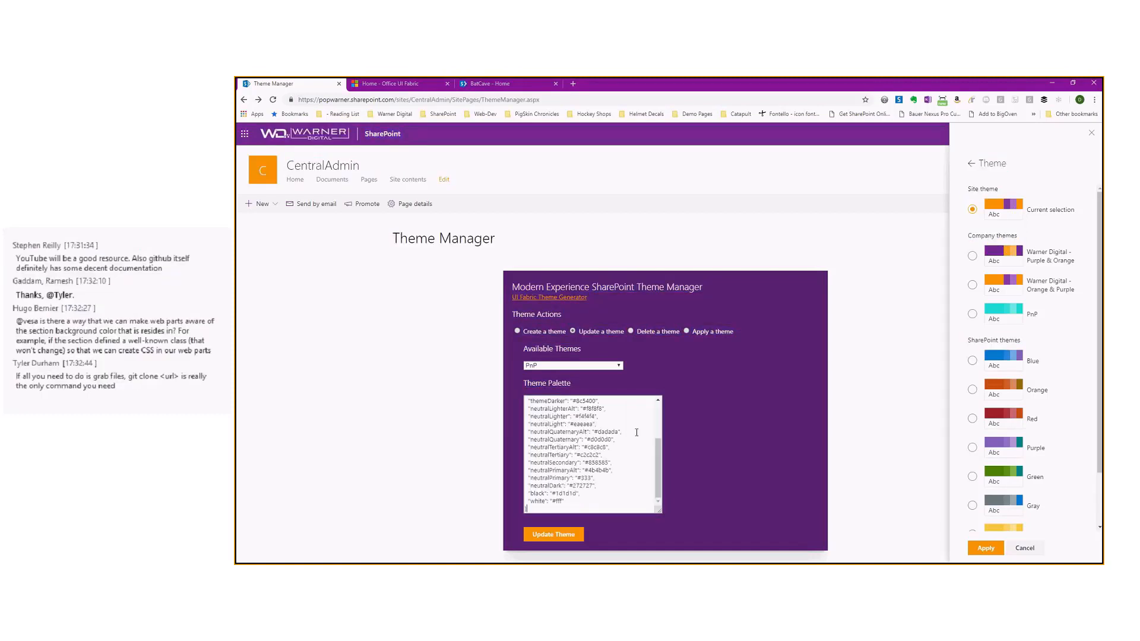
{"action": "left_click", "coordinate": [554, 534]}
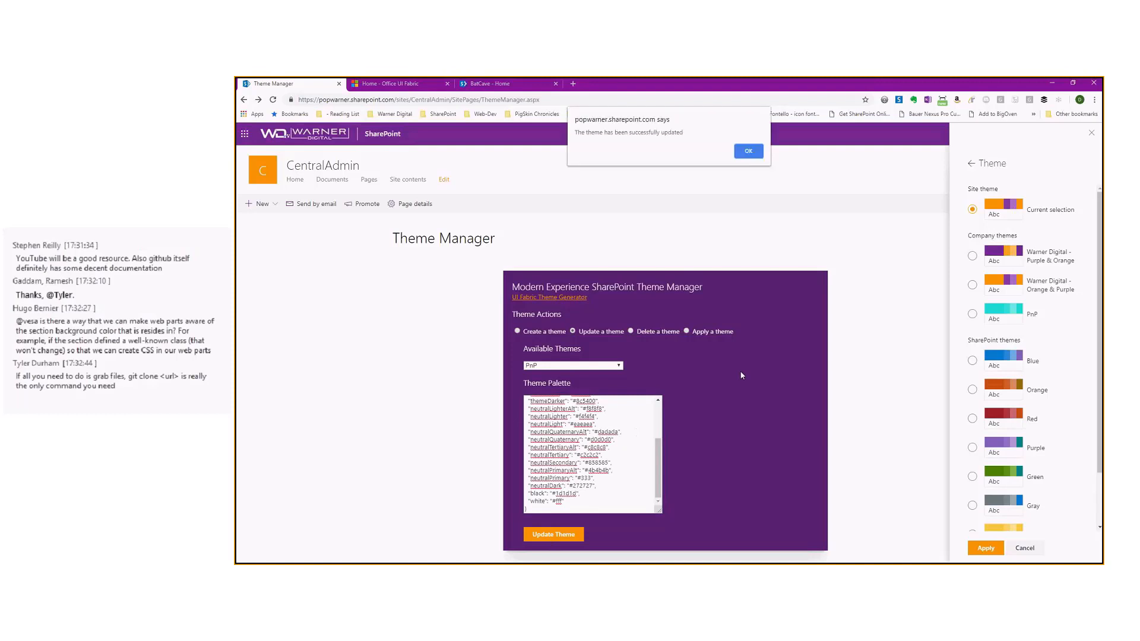
{"action": "mouse_move", "coordinate": [772, 156]}
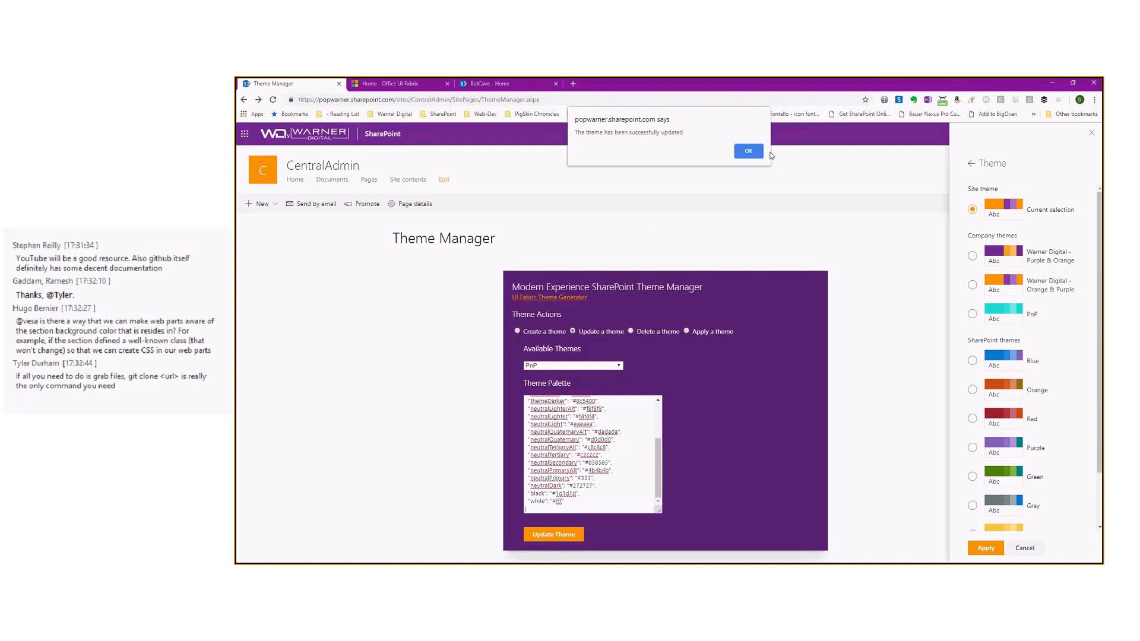
{"action": "left_click", "coordinate": [749, 151]}
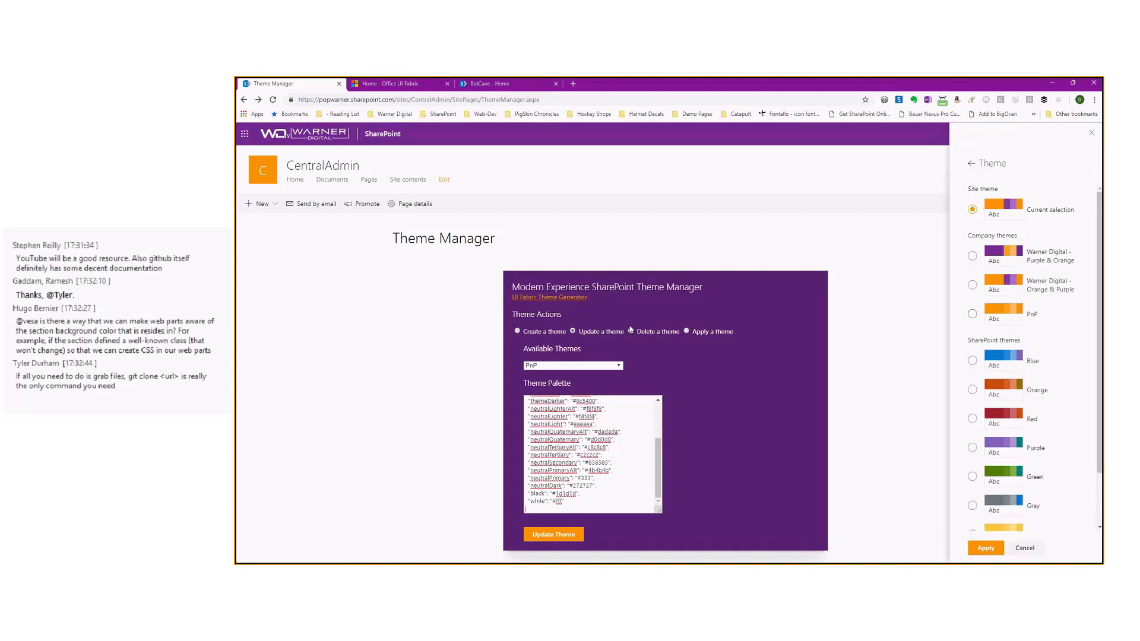
Step: Delete the PnP theme, dismiss the confirmation, and close the theme panel
{"action": "left_click", "coordinate": [631, 331]}
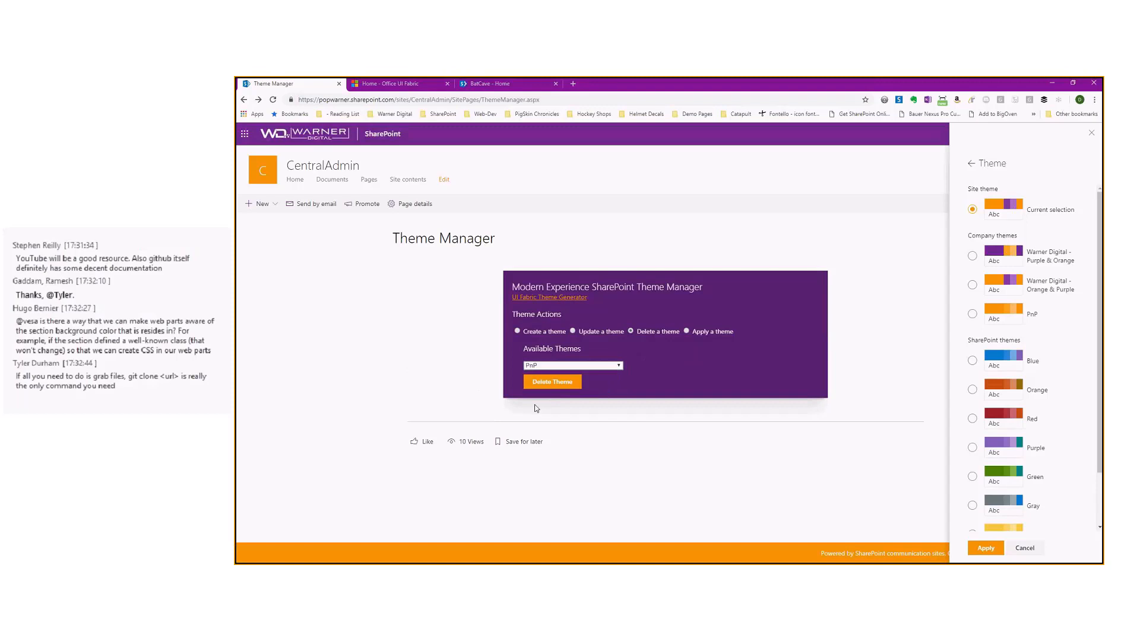
{"action": "left_click", "coordinate": [552, 382]}
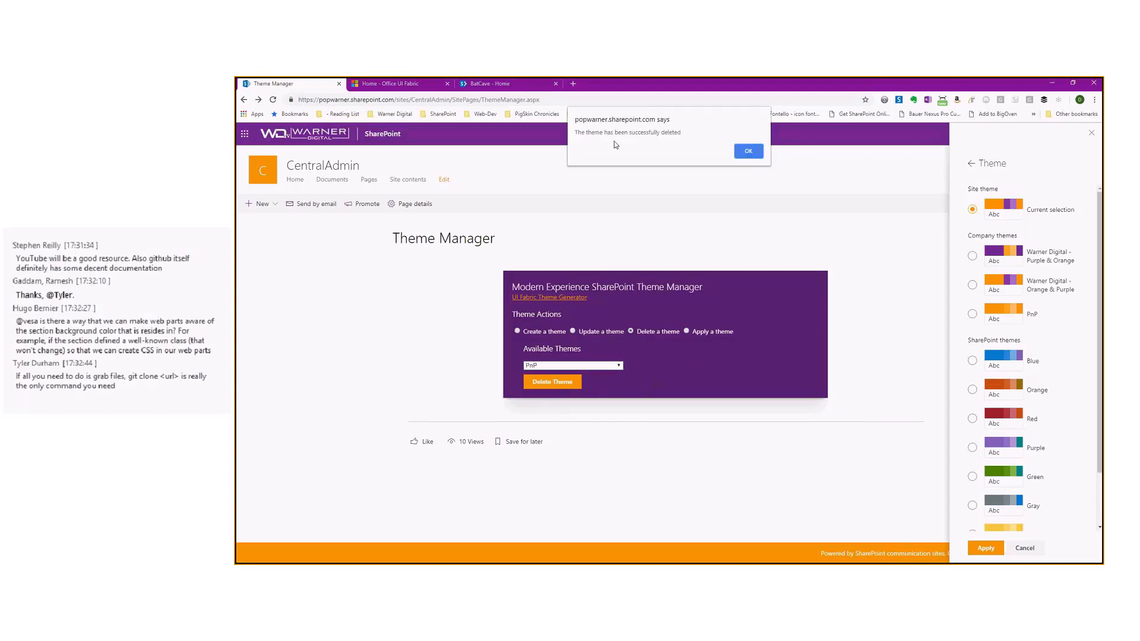
{"action": "left_click", "coordinate": [749, 151]}
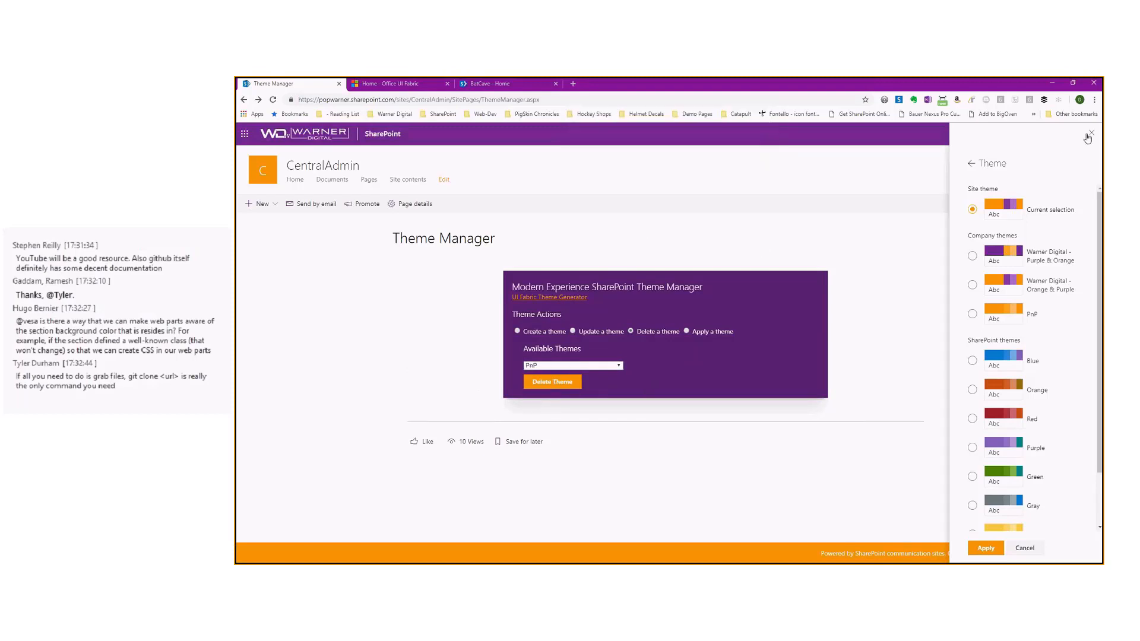
{"action": "left_click", "coordinate": [1049, 134]}
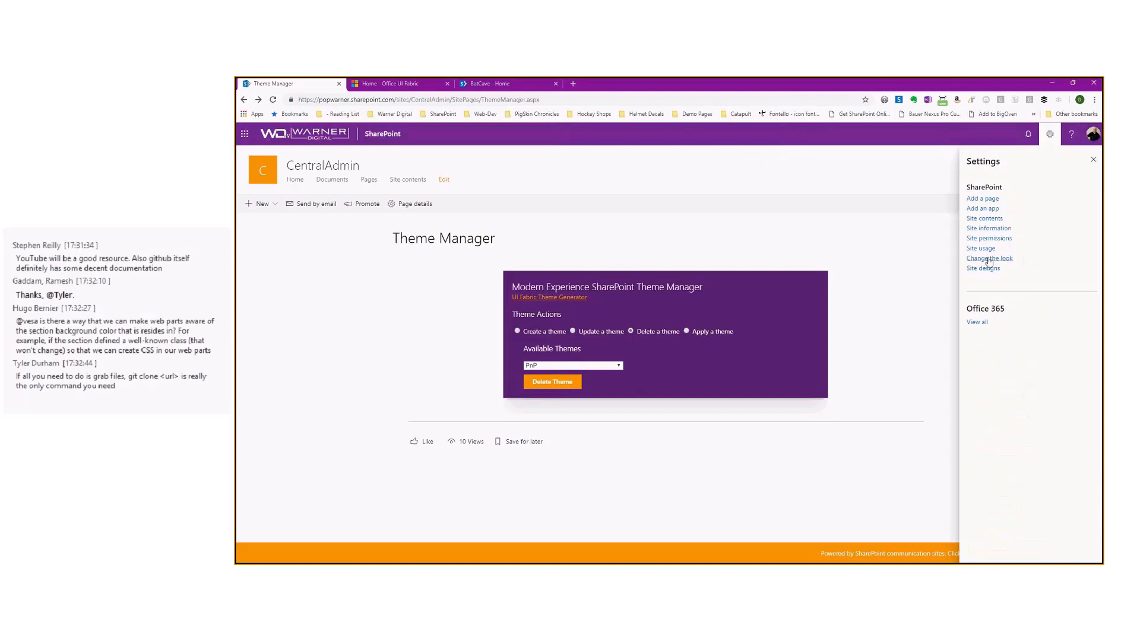
Step: Check that only the two Warner Digital themes remain, then close Settings
{"action": "left_click", "coordinate": [989, 258]}
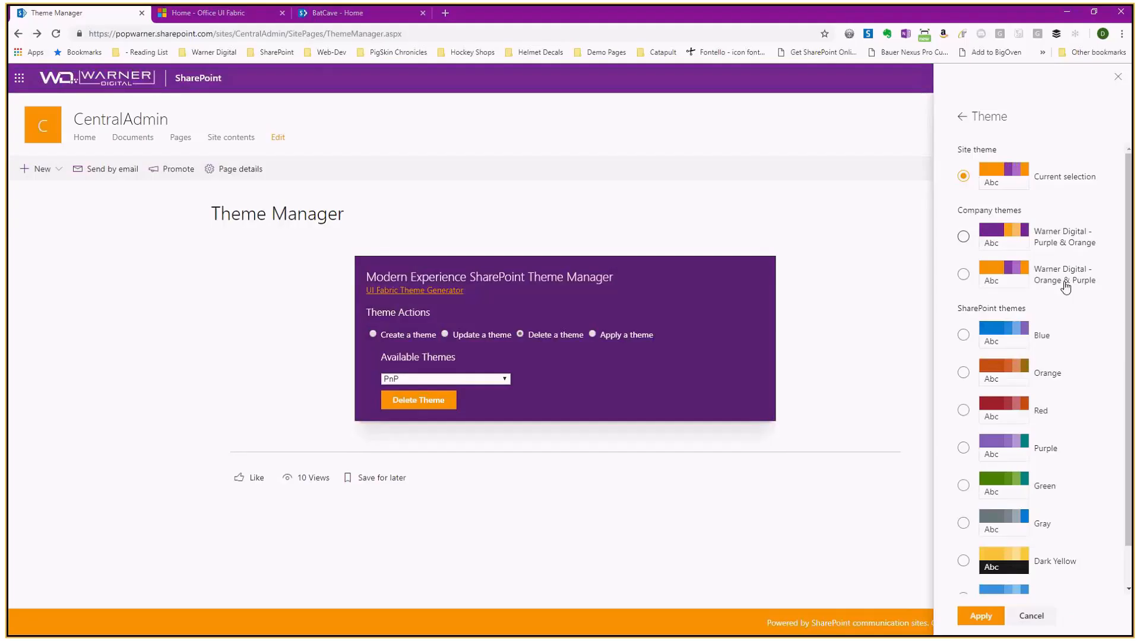
{"action": "mouse_move", "coordinate": [836, 372]}
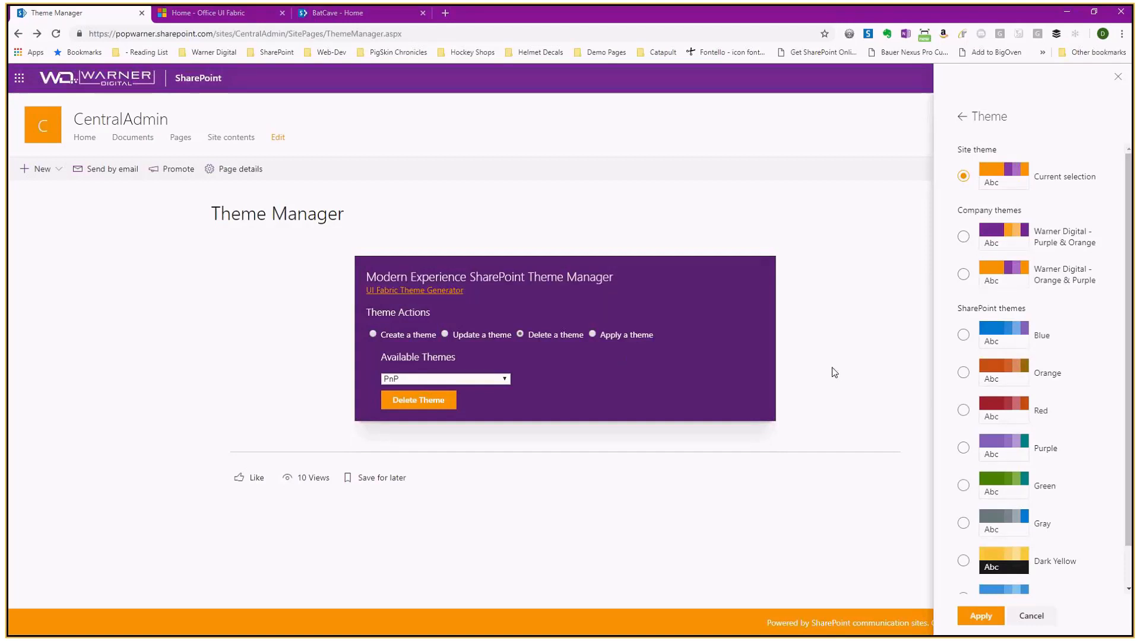
{"action": "mouse_move", "coordinate": [1061, 127]}
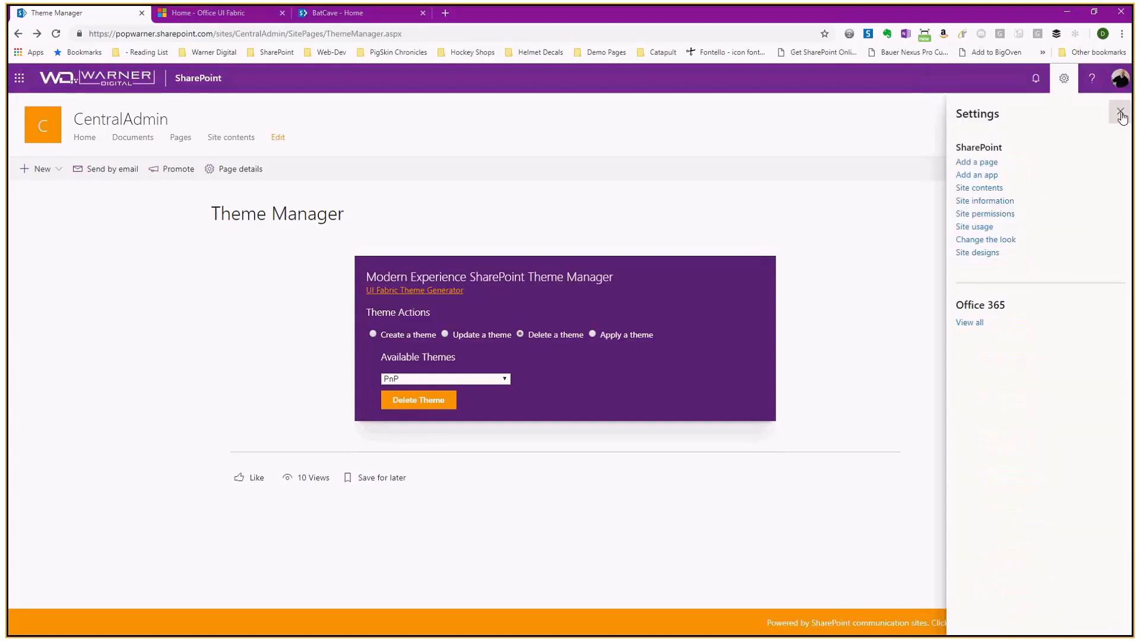
{"action": "left_click", "coordinate": [1122, 112]}
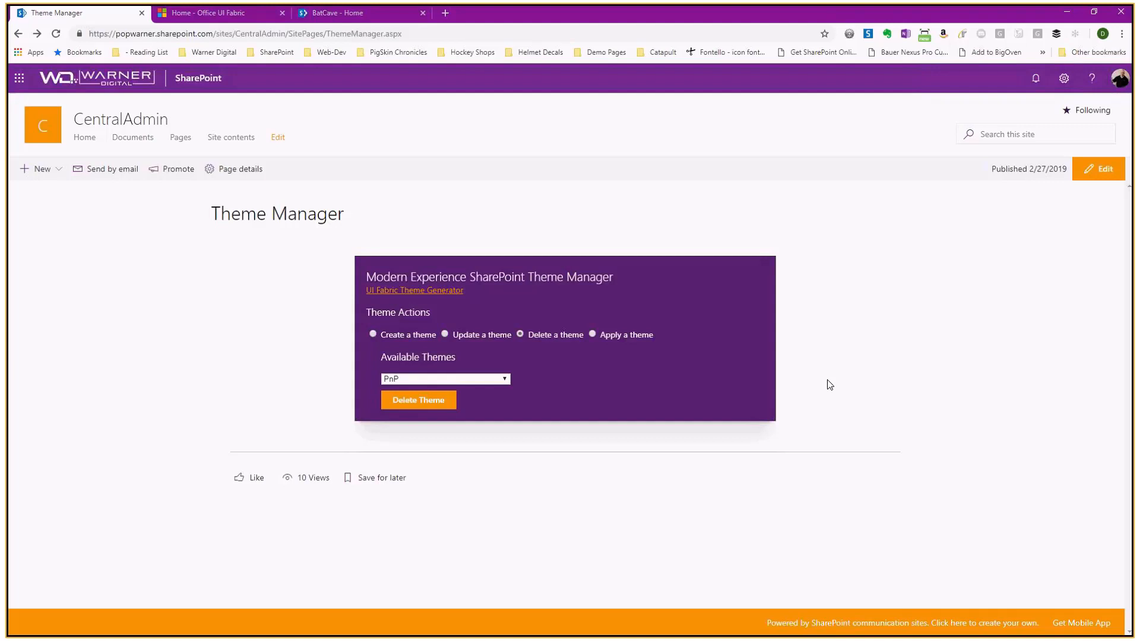
{"action": "mouse_move", "coordinate": [564, 363]}
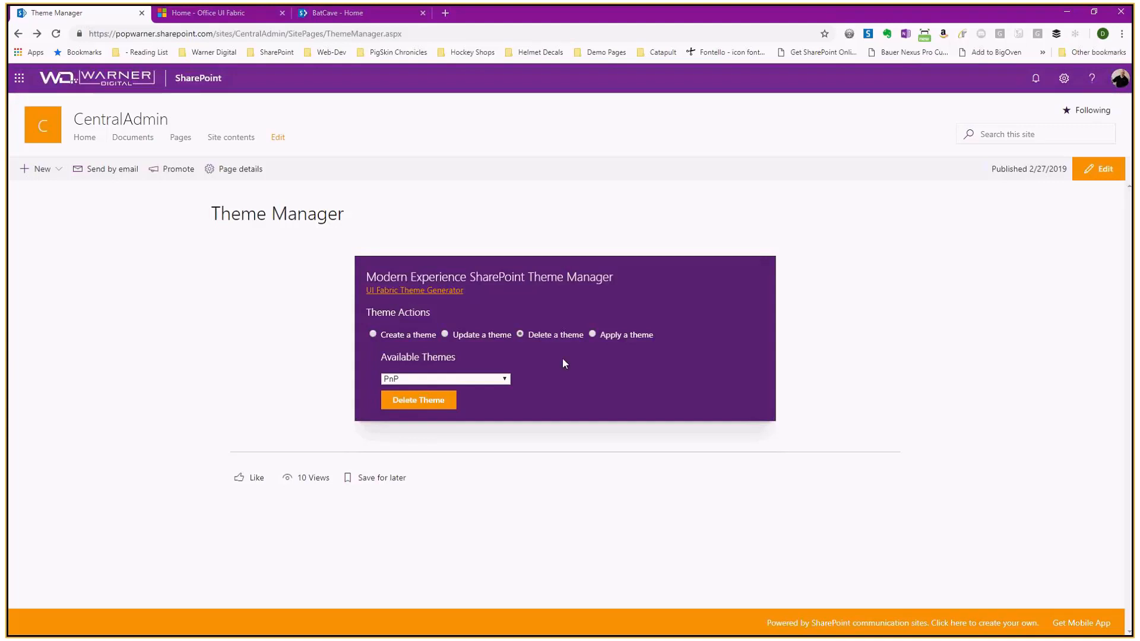
Step: Switch the Theme Manager web part to Apply a theme, prefilled with PnP's palette
{"action": "left_click", "coordinate": [592, 334]}
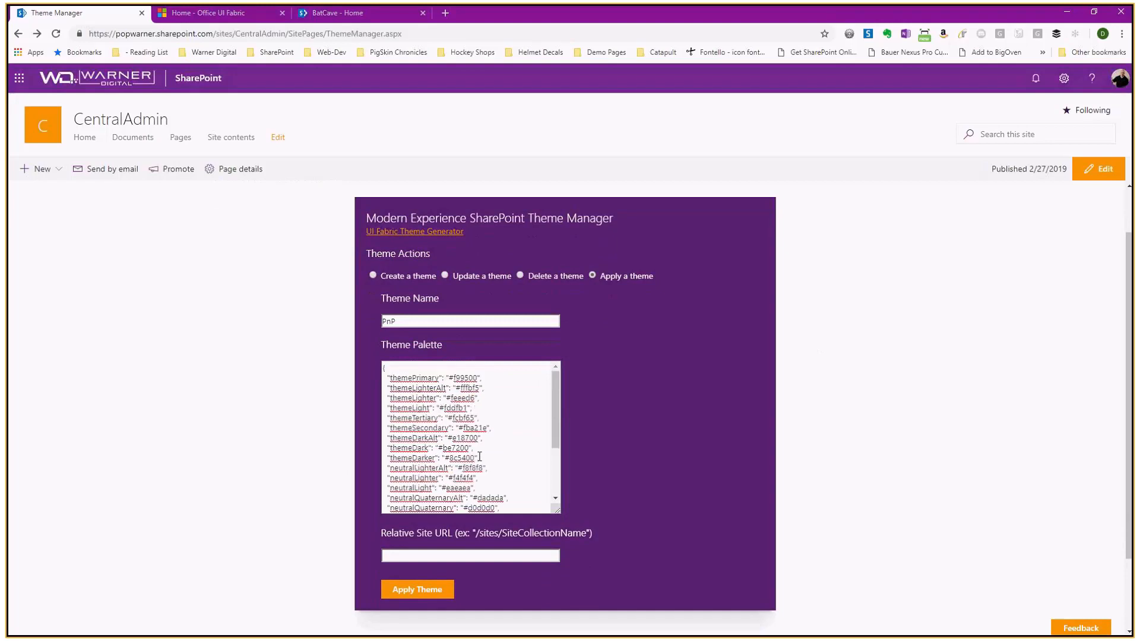
{"action": "mouse_move", "coordinate": [245, 378]}
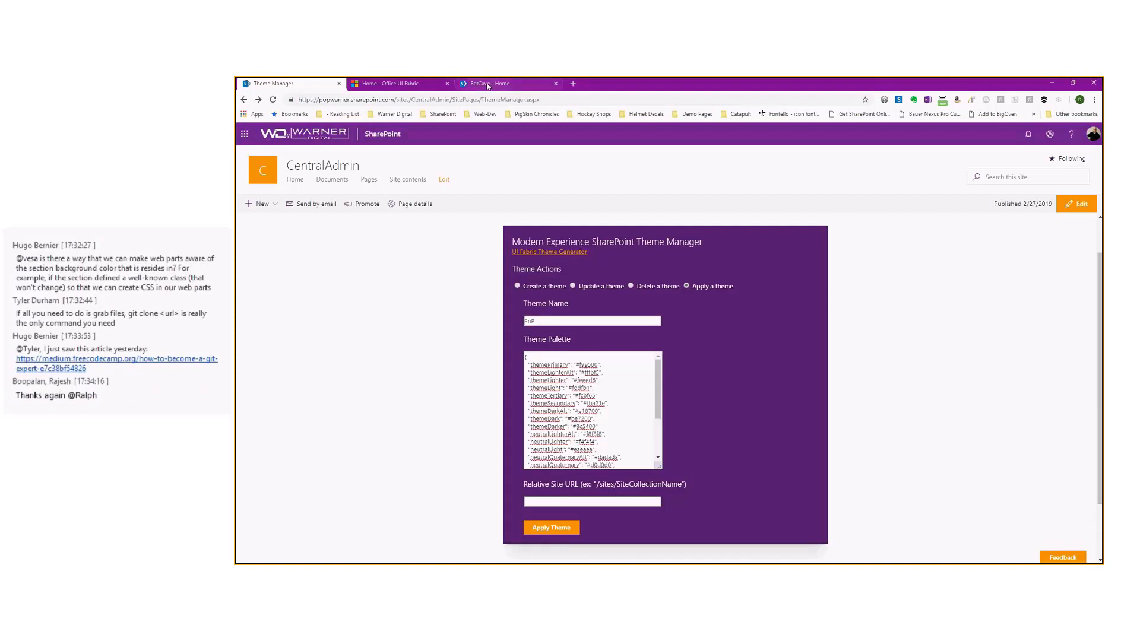
Step: Go to the BatCave site's home page
{"action": "left_click", "coordinate": [494, 84]}
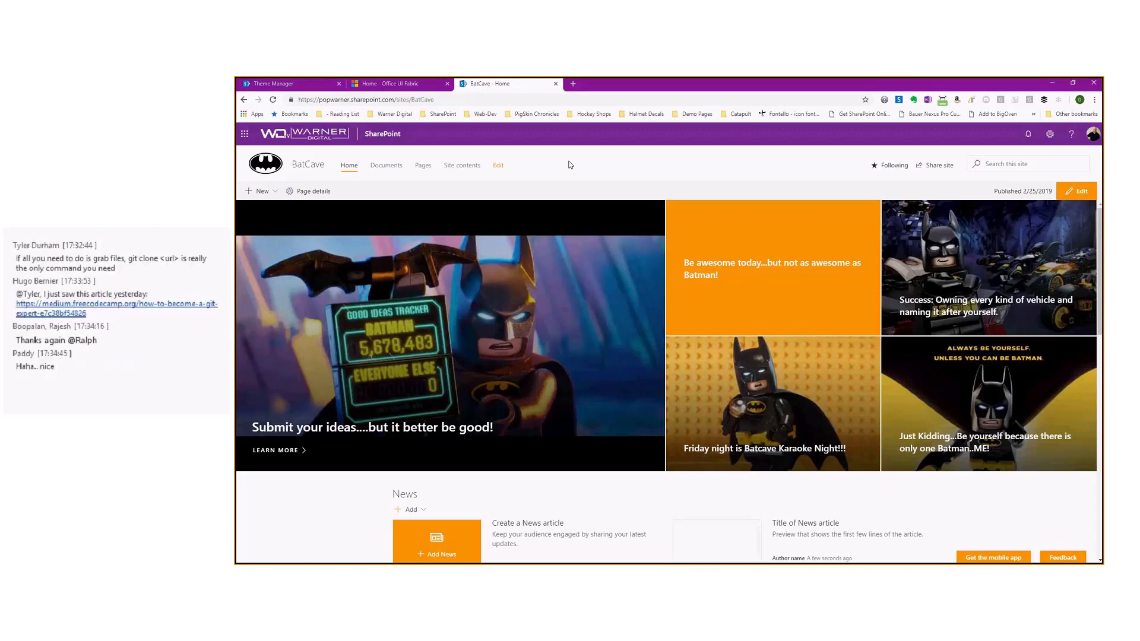
{"action": "mouse_move", "coordinate": [1071, 441]}
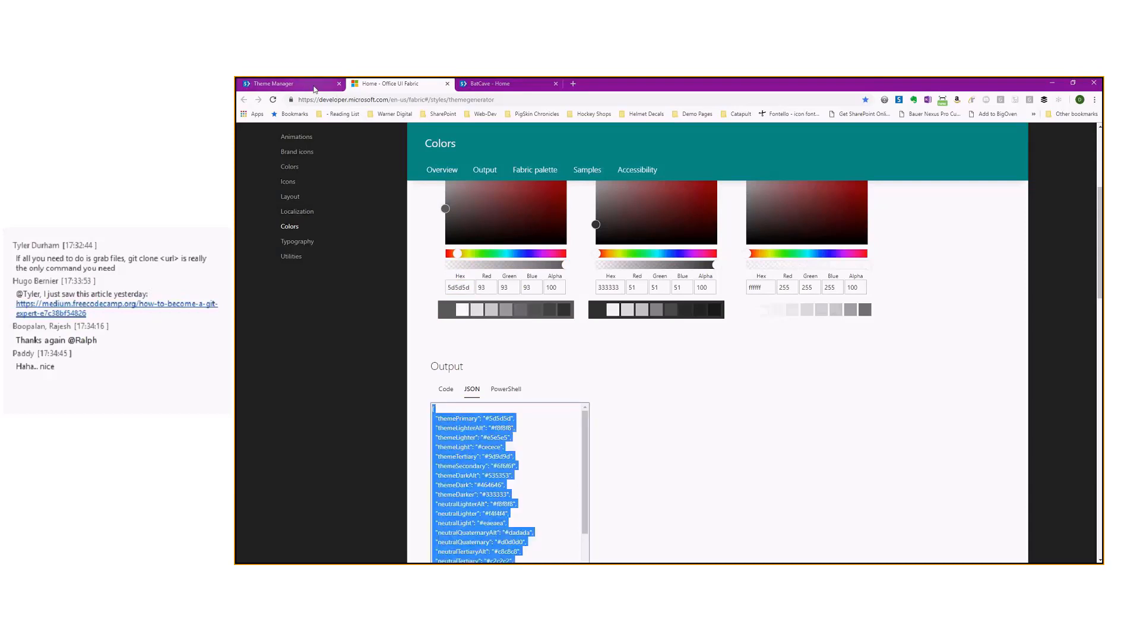
Step: Apply the dark gray palette as theme 'BatCave' to /sites/BatCave/ and dismiss the confirmation
{"action": "left_click", "coordinate": [273, 83]}
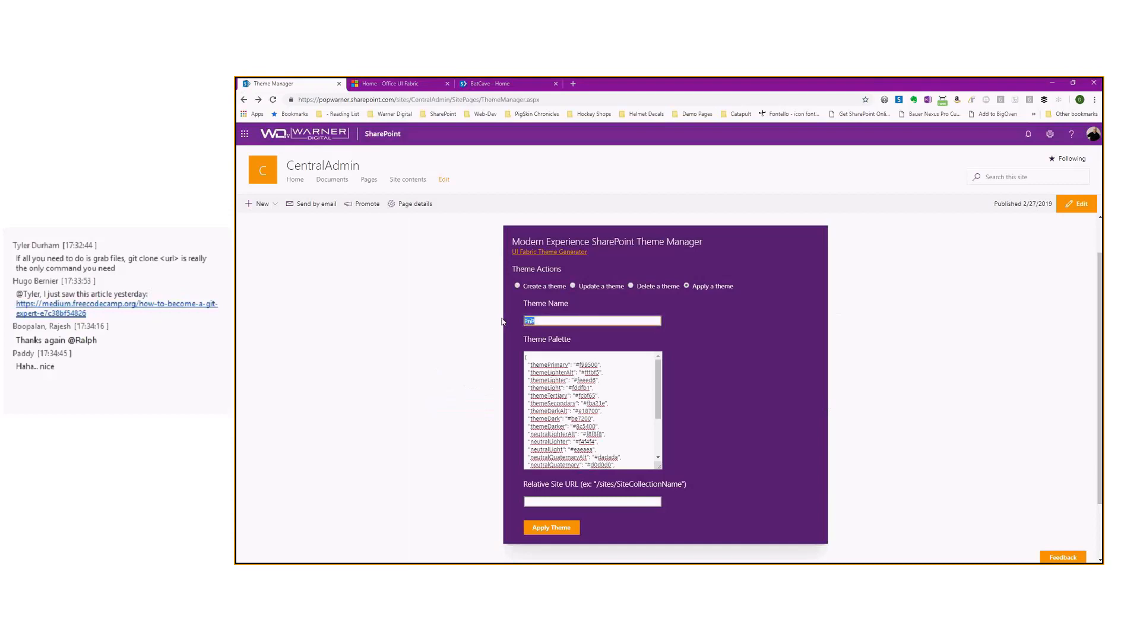
{"action": "type", "text": "Batca"}
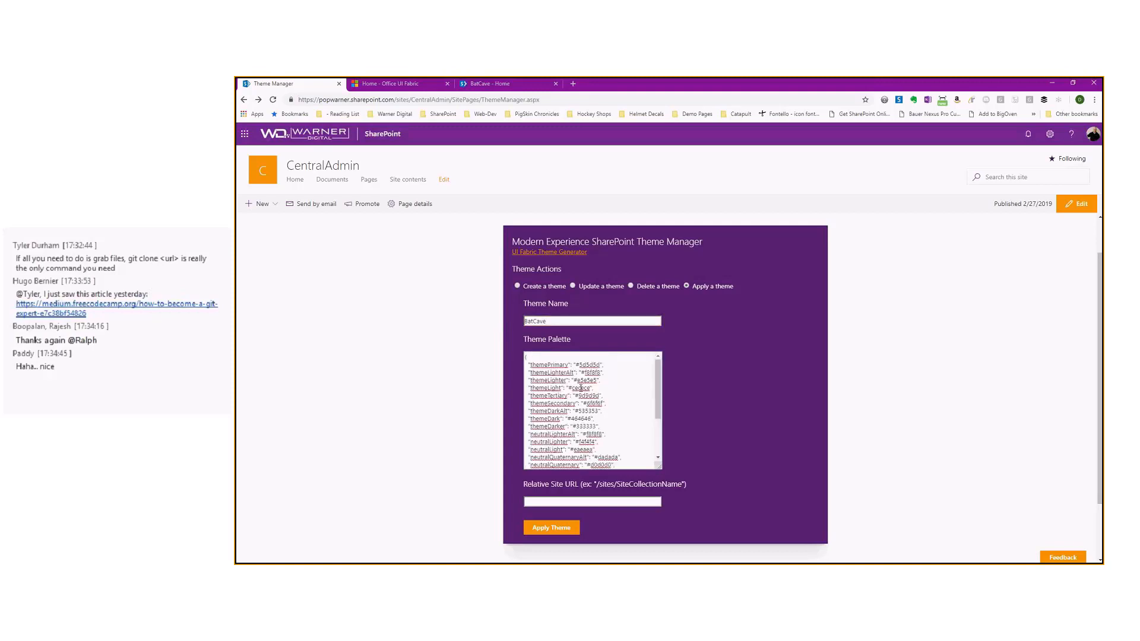
{"action": "mouse_move", "coordinate": [651, 453]}
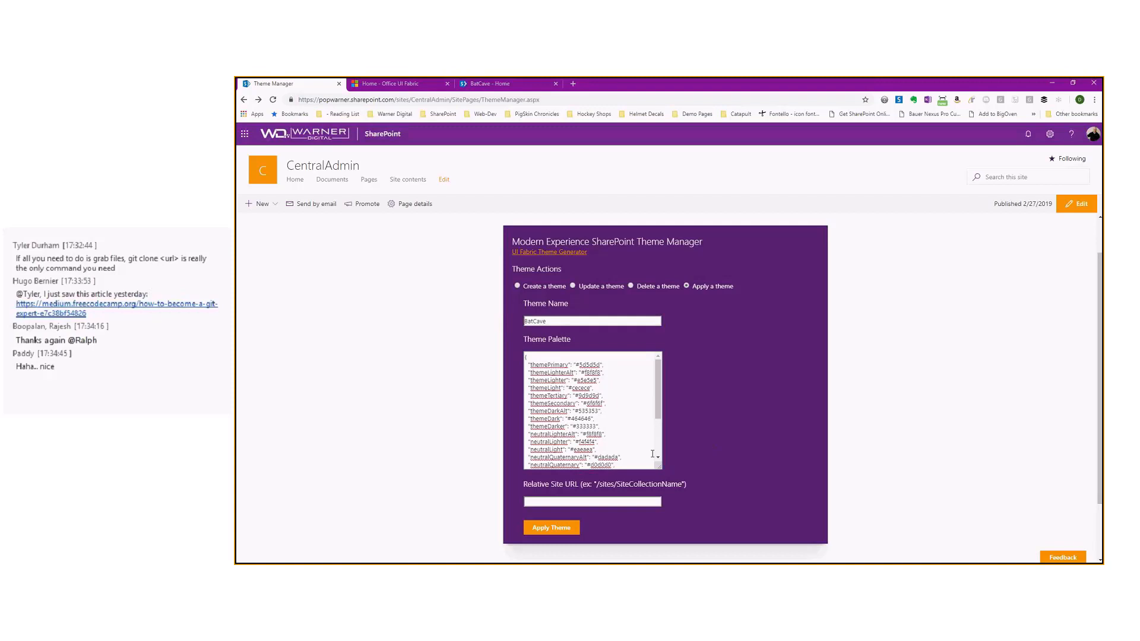
{"action": "mouse_move", "coordinate": [381, 455]}
{"action": "type", "text": "/sites/BatCave/"}
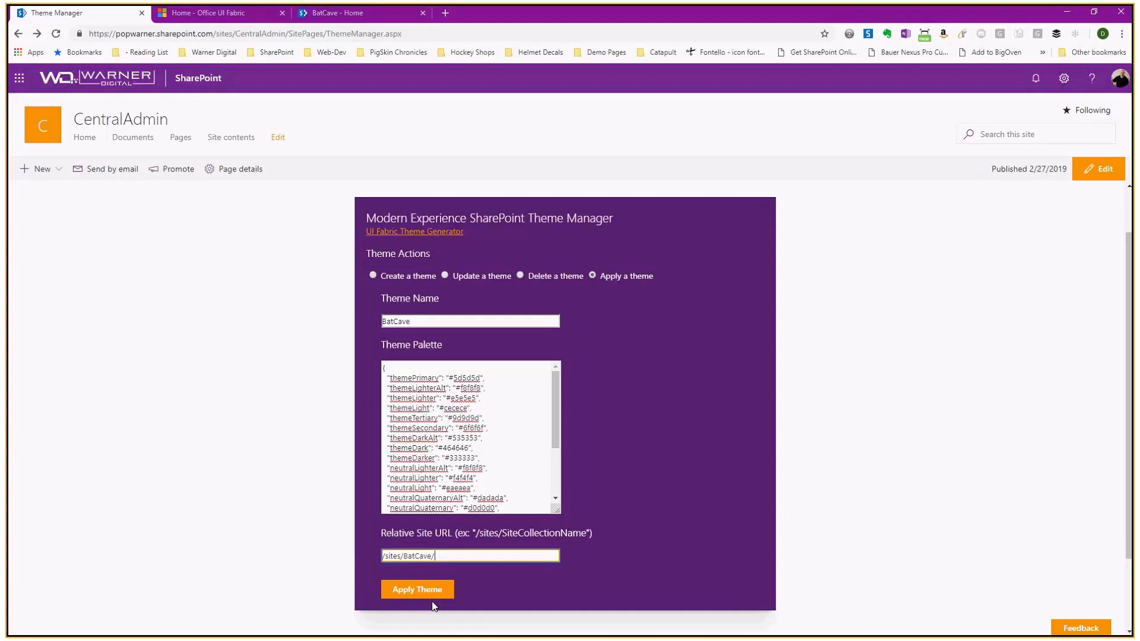
{"action": "left_click", "coordinate": [417, 590]}
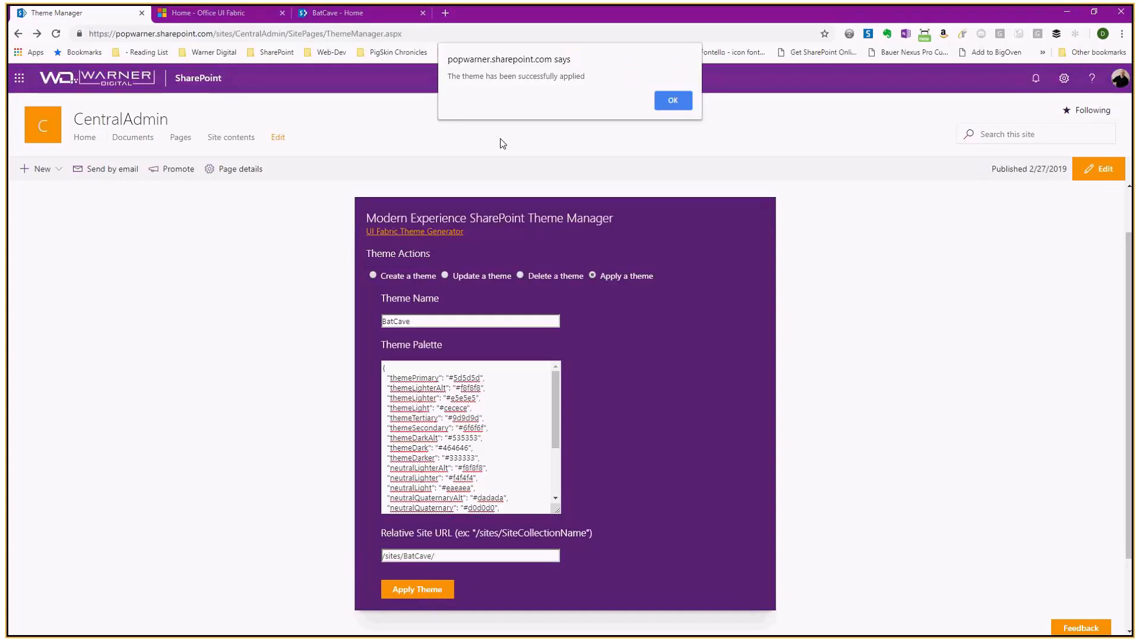
{"action": "mouse_move", "coordinate": [643, 101]}
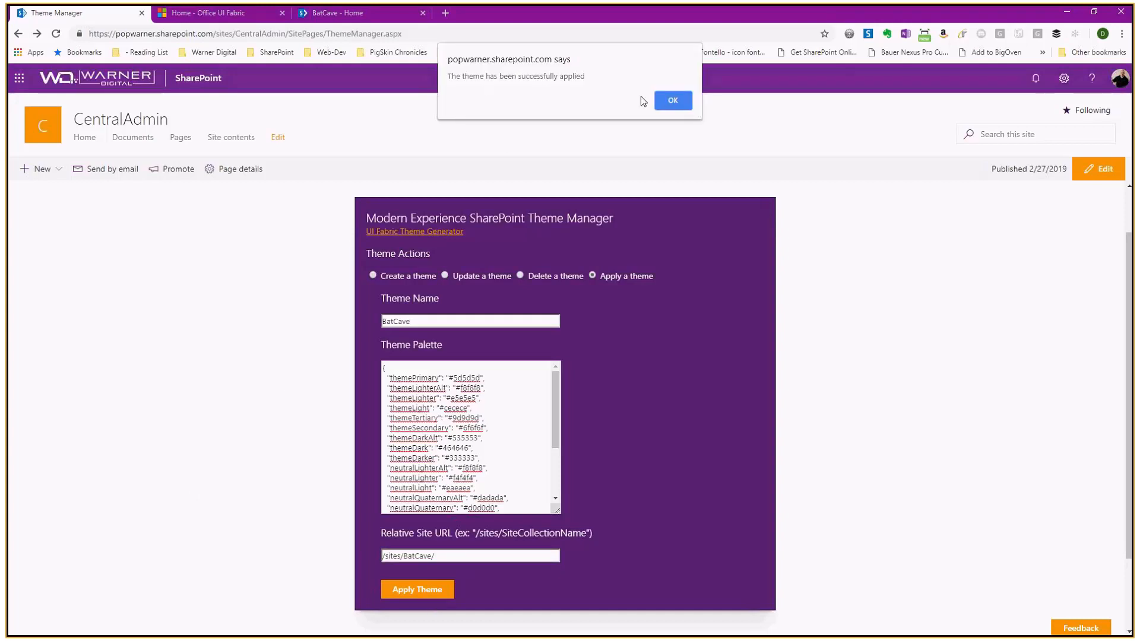
{"action": "left_click", "coordinate": [673, 100]}
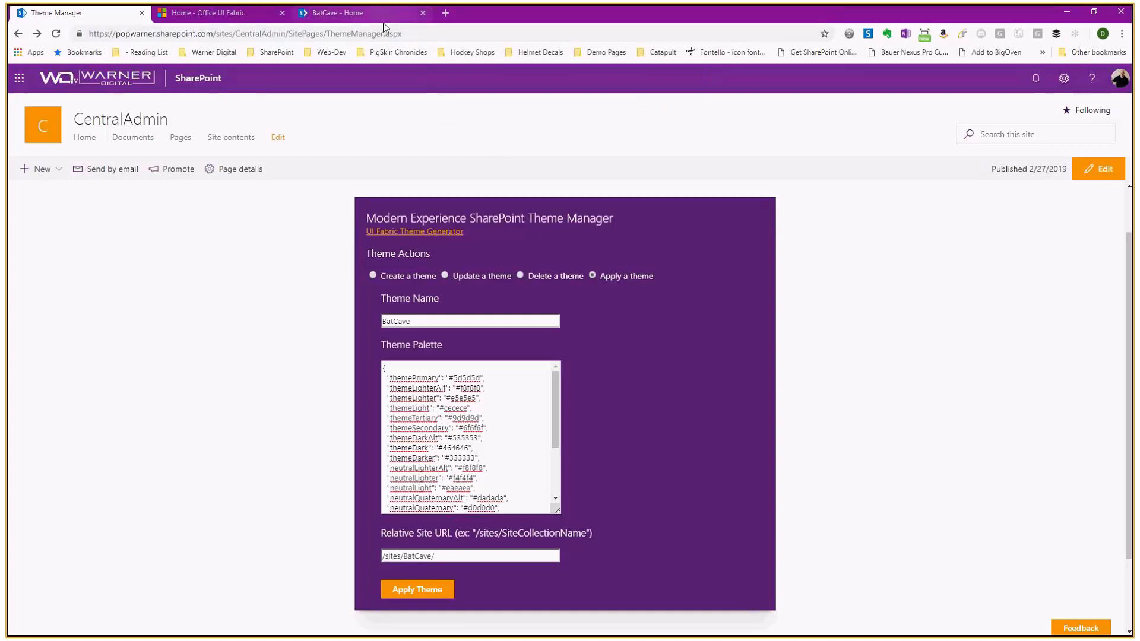
Step: Return to the BatCave home page and open site settings to check the theme
{"action": "left_click", "coordinate": [338, 12]}
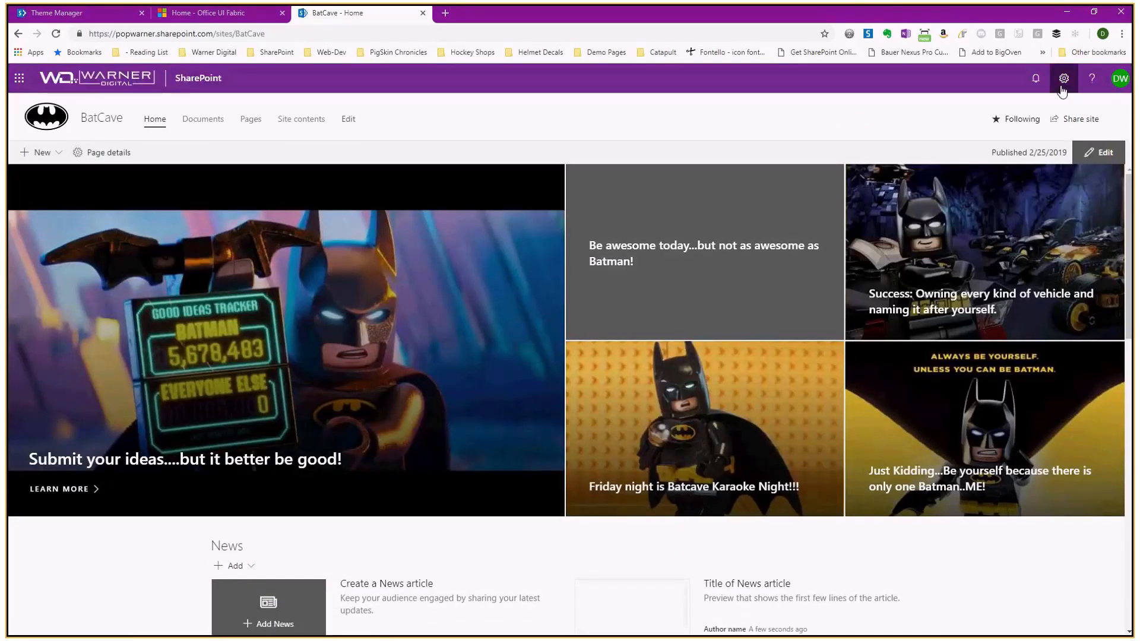
{"action": "left_click", "coordinate": [1063, 79]}
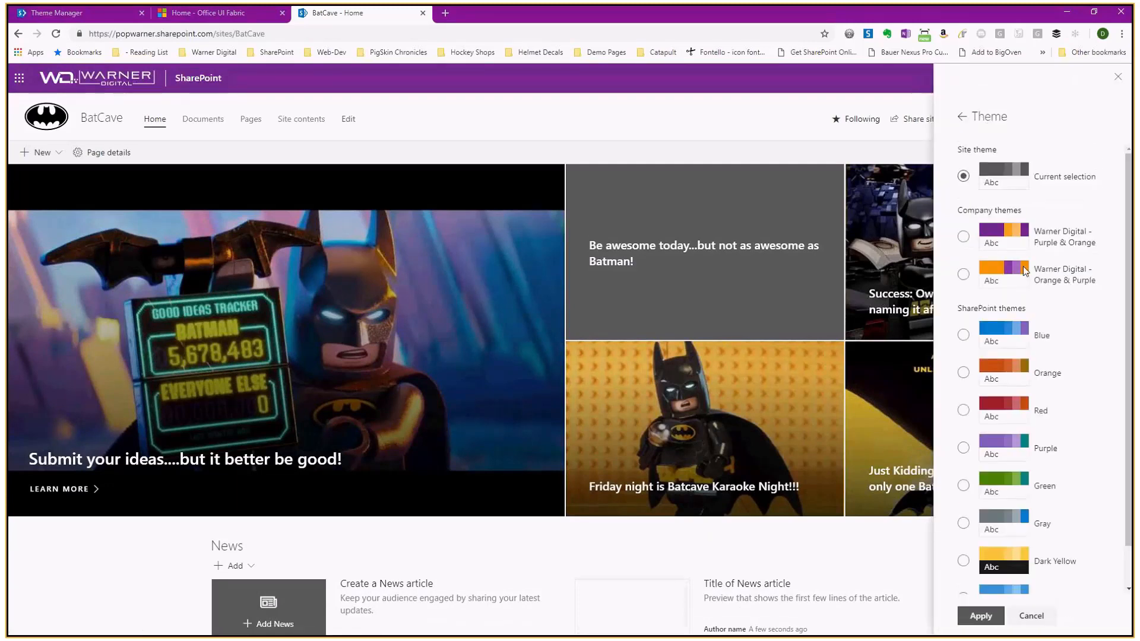
{"action": "mouse_move", "coordinate": [1061, 187]}
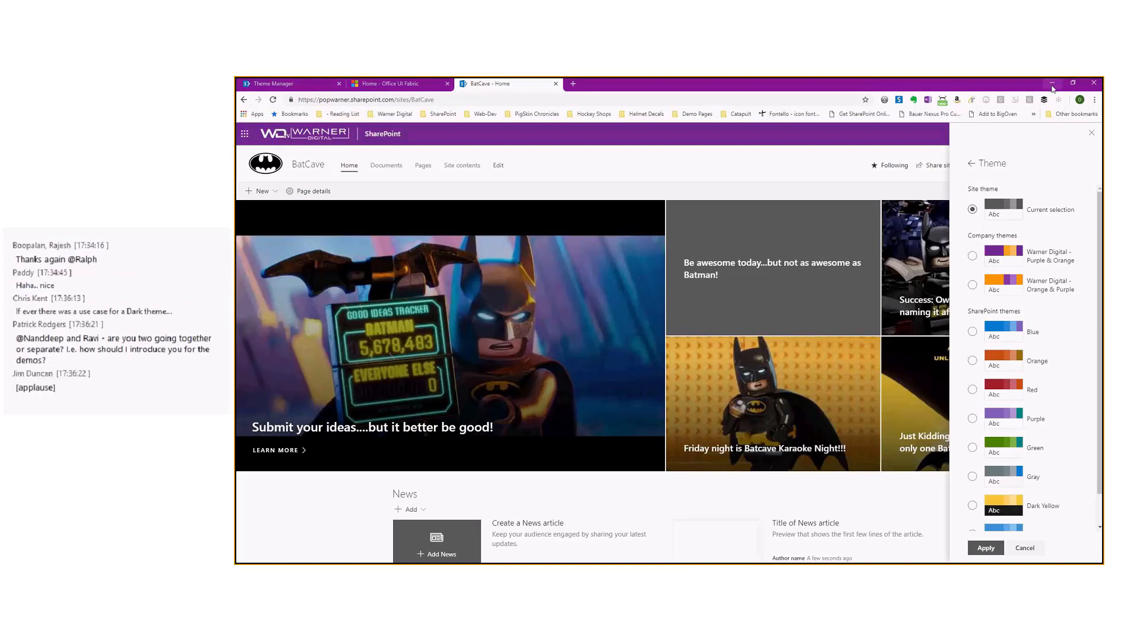
{"action": "mouse_move", "coordinate": [1052, 83]}
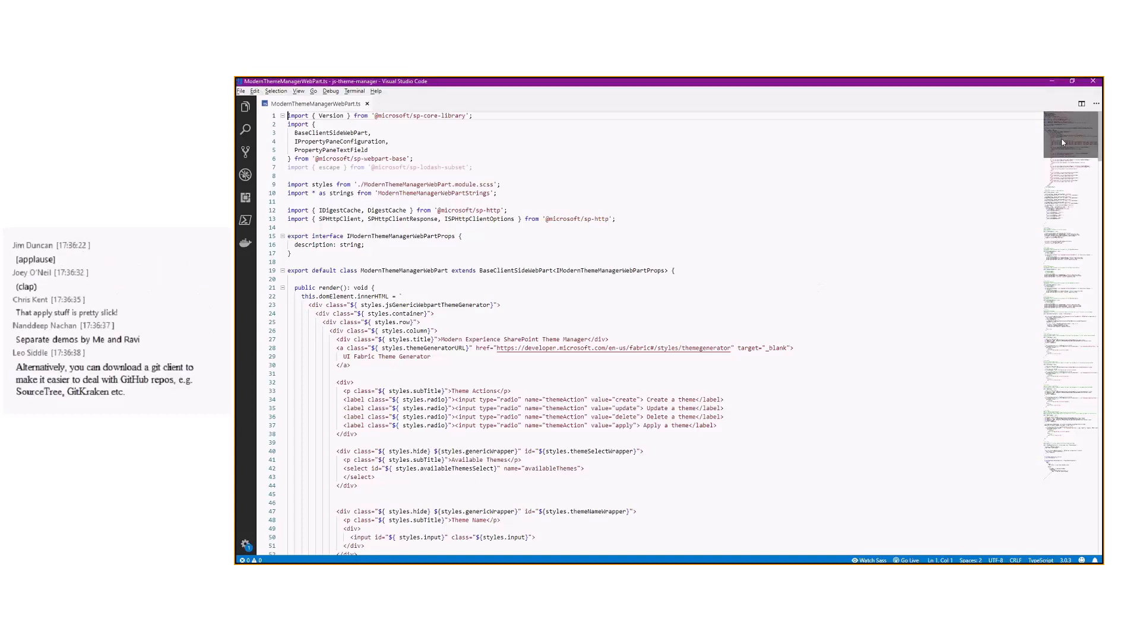
{"action": "scroll", "scroll_direction": "down", "scroll_amount": 3}
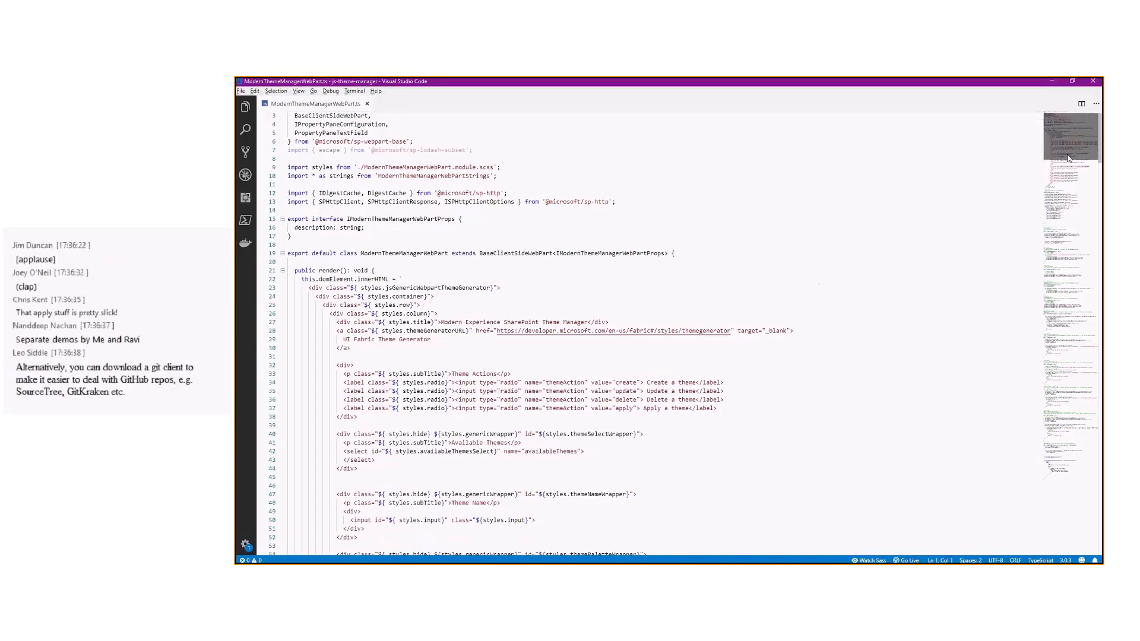
{"action": "scroll", "scroll_direction": "down", "scroll_amount": 3}
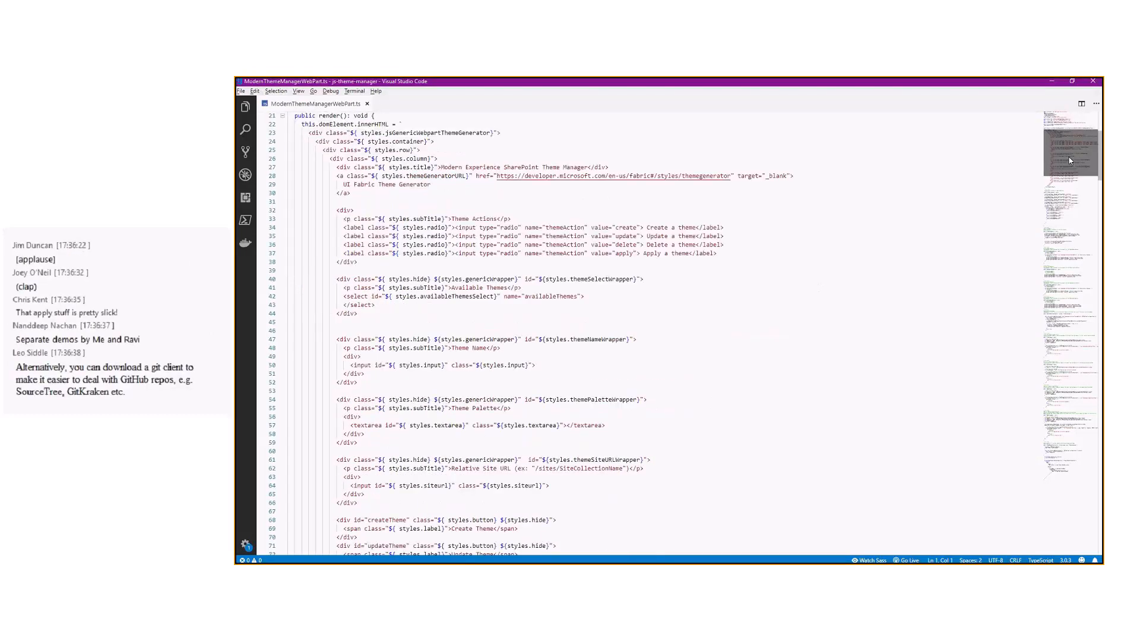
{"action": "scroll", "scroll_direction": "down", "scroll_amount": 3}
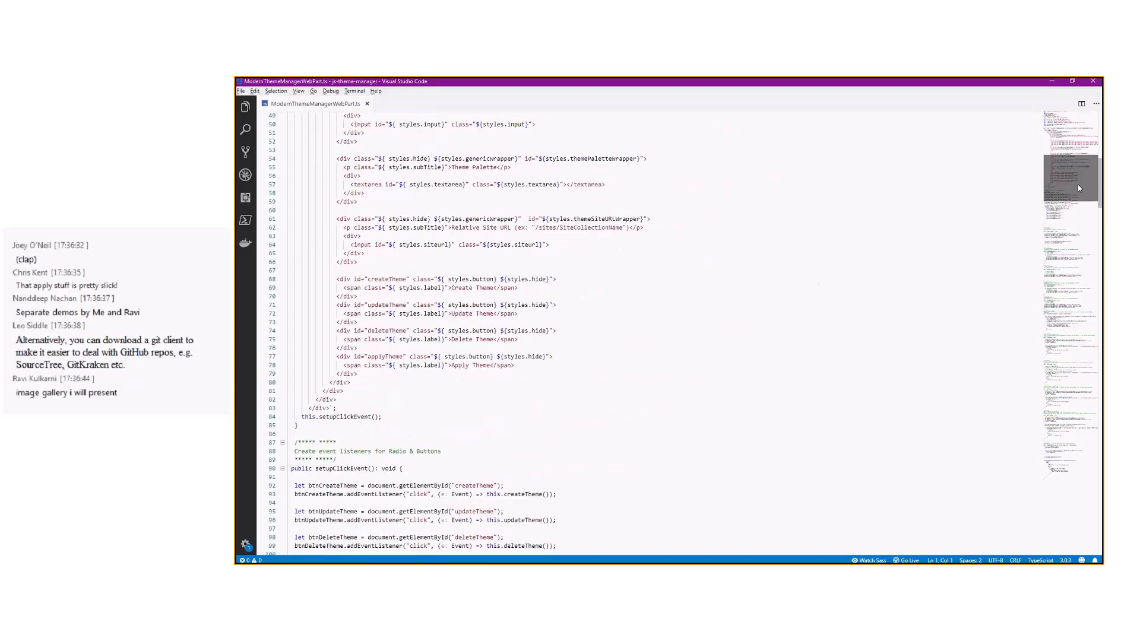
{"action": "scroll", "scroll_direction": "down", "scroll_amount": 3}
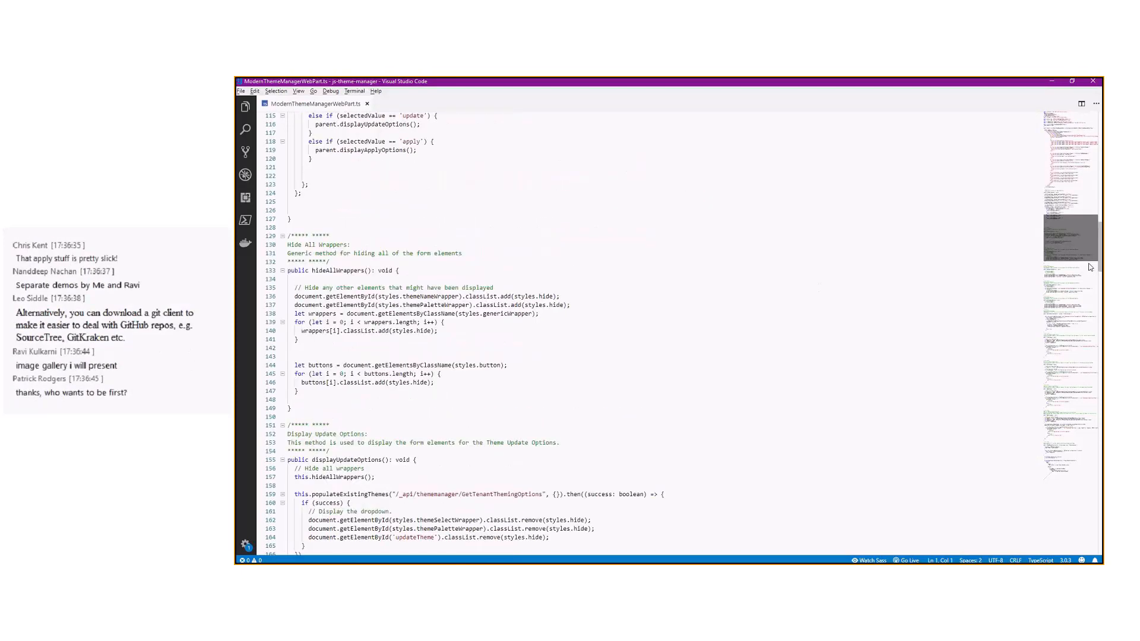
{"action": "scroll", "scroll_direction": "down", "scroll_amount": 3}
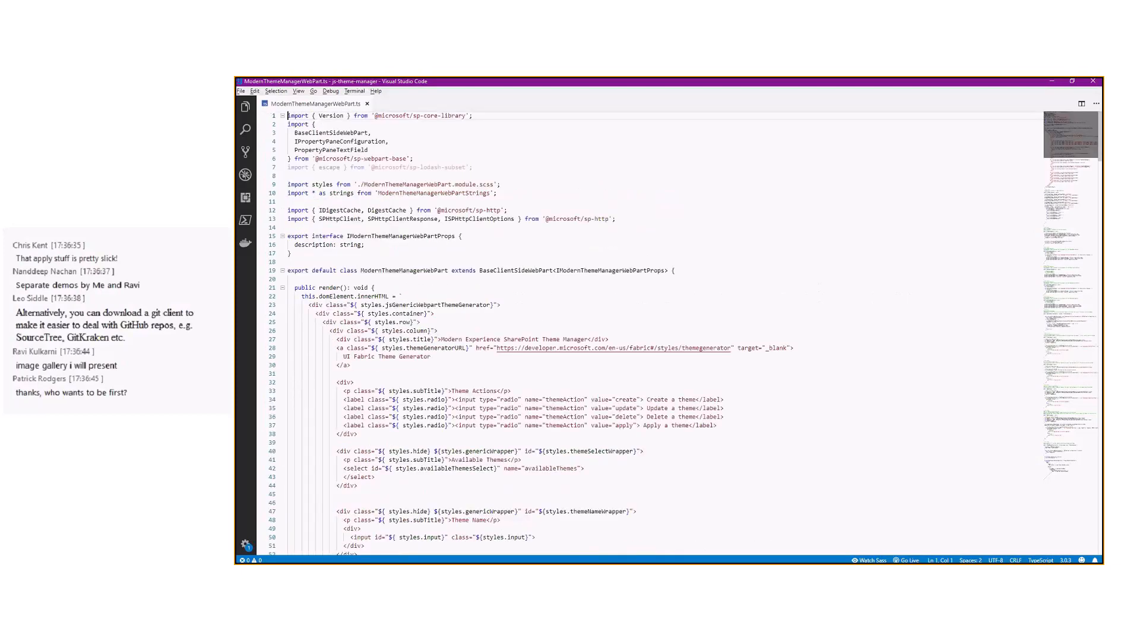
{"action": "scroll", "scroll_direction": "down", "scroll_amount": 3}
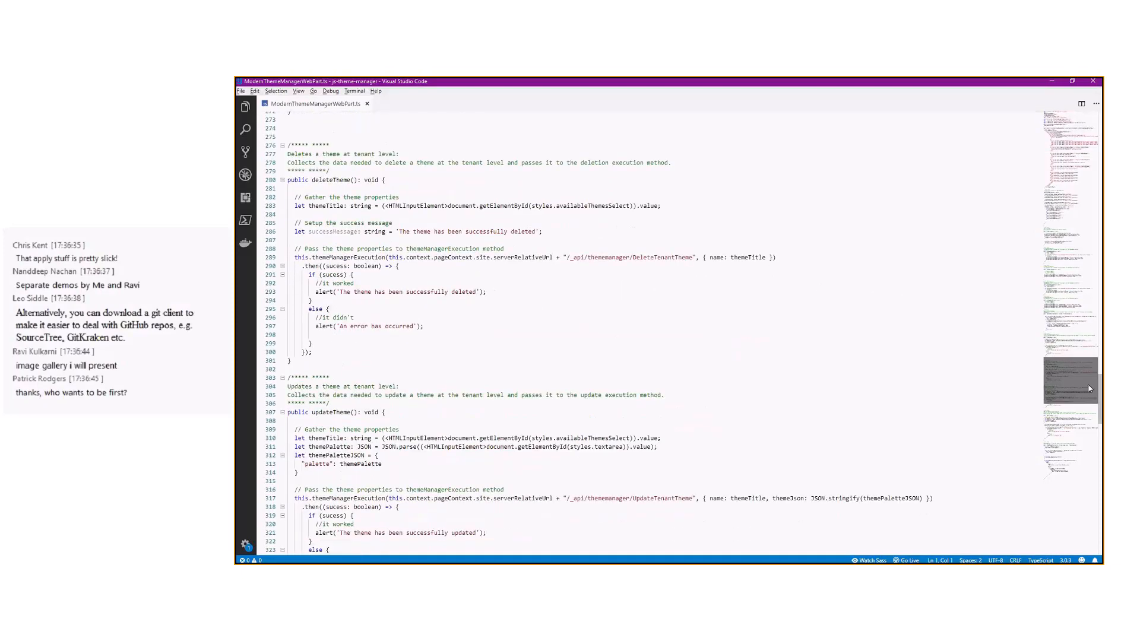
{"action": "scroll", "scroll_direction": "down", "scroll_amount": 3}
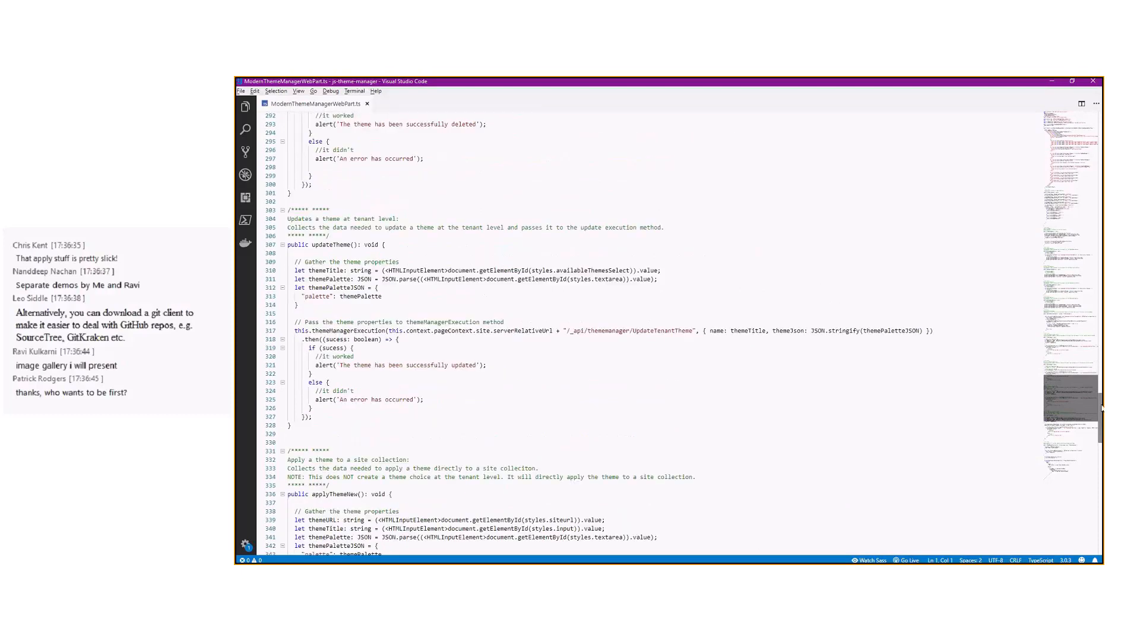
{"action": "scroll", "scroll_direction": "down", "scroll_amount": 3}
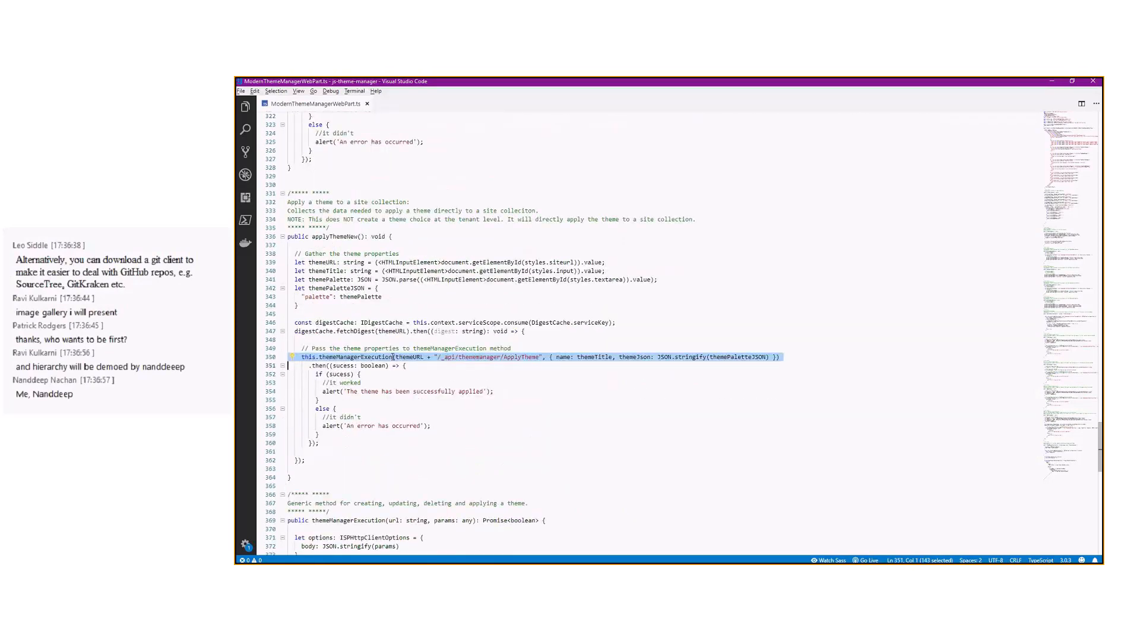
{"action": "scroll", "scroll_direction": "down", "scroll_amount": 3}
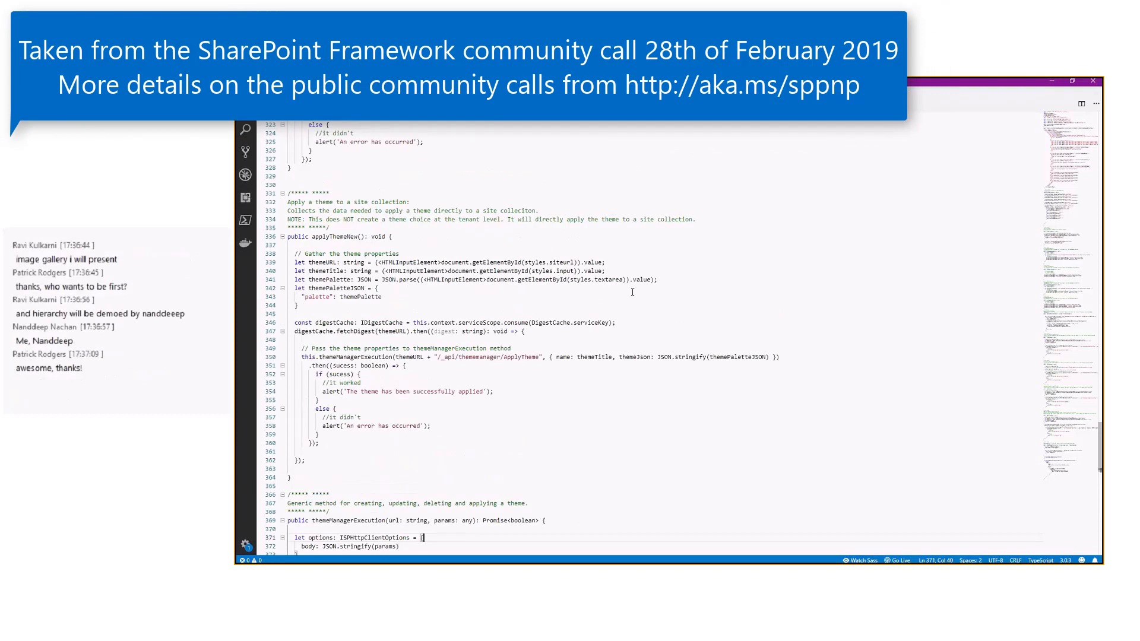
{"action": "mouse_move", "coordinate": [621, 436]}
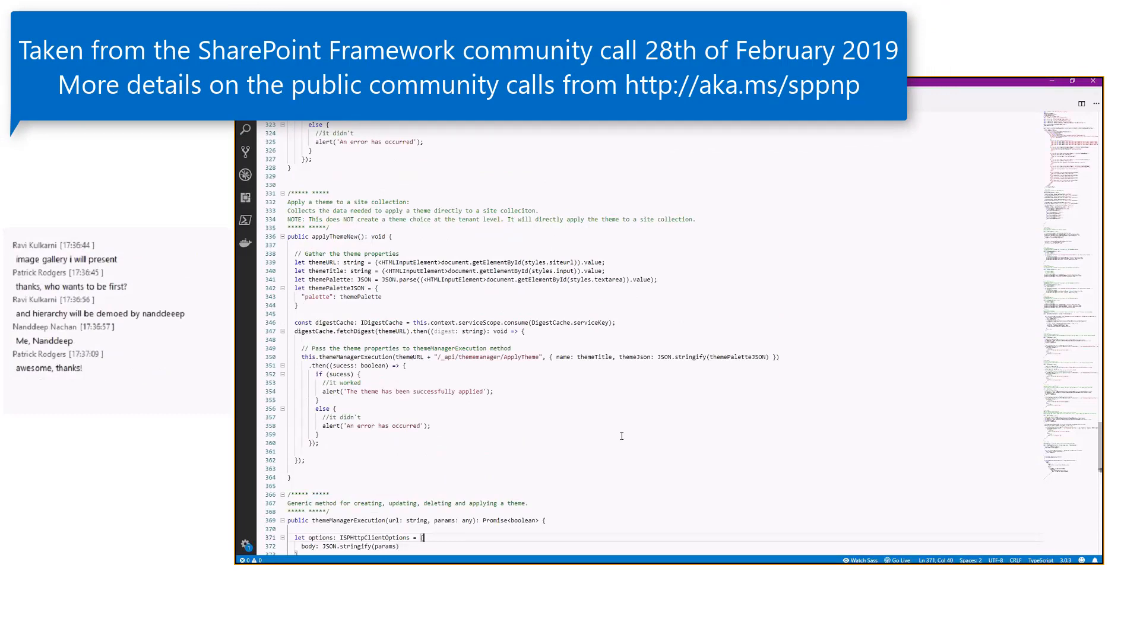
{"action": "mouse_move", "coordinate": [554, 407]}
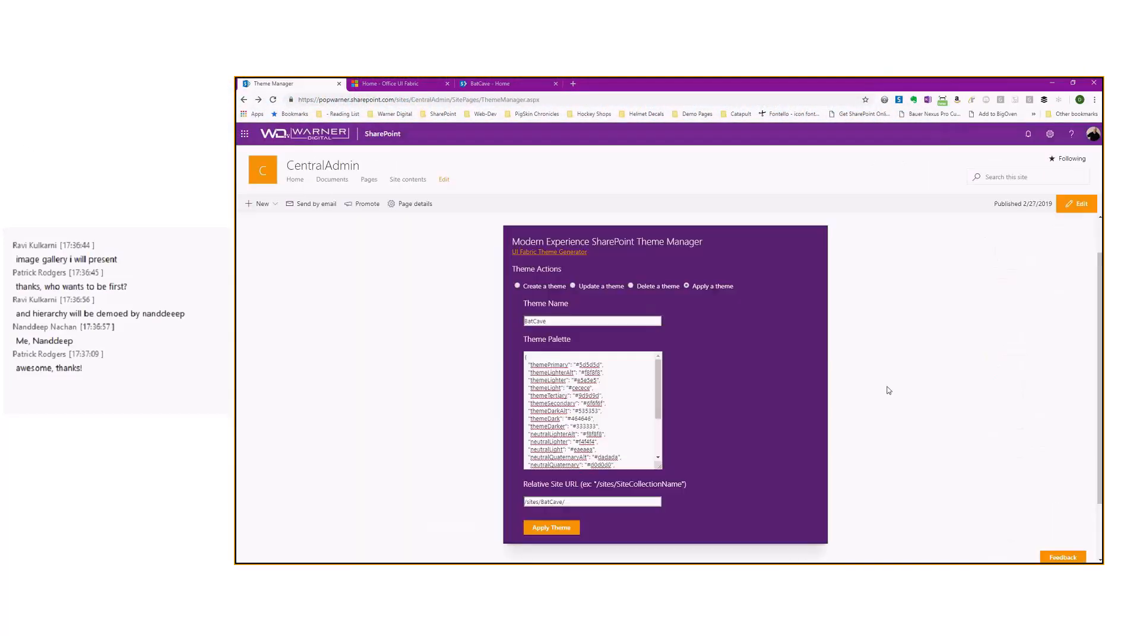
{"action": "mouse_move", "coordinate": [863, 399]}
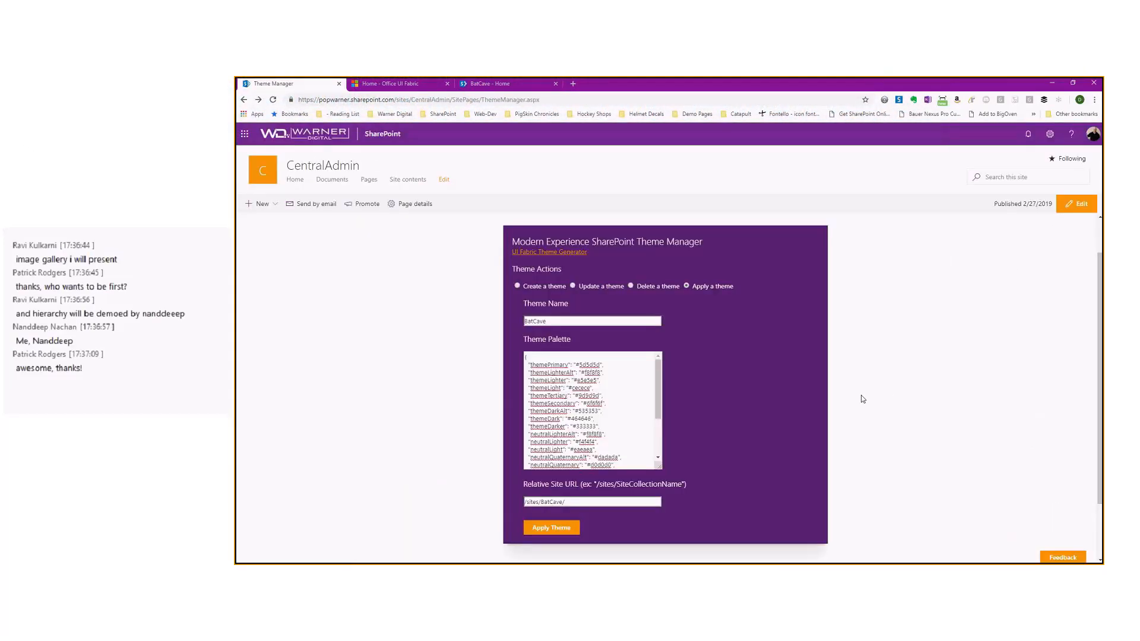